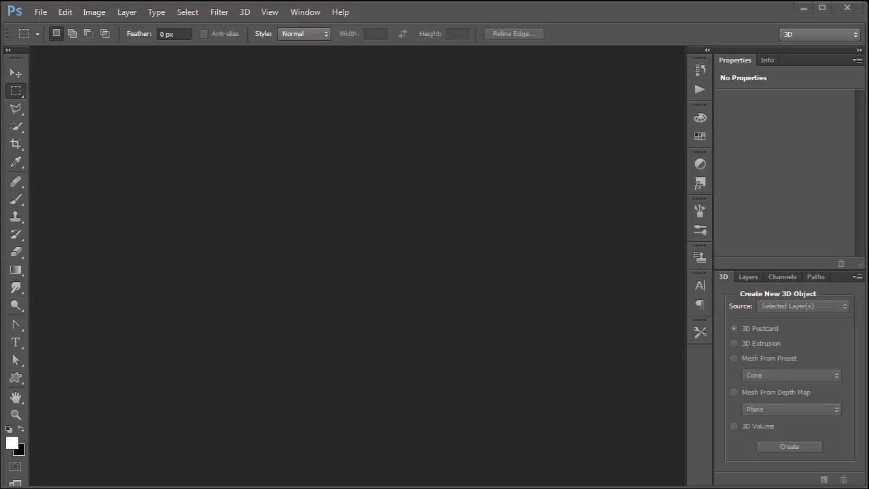
# - Open the street photo from the assets folder as a new document
pyautogui.click(40, 11)
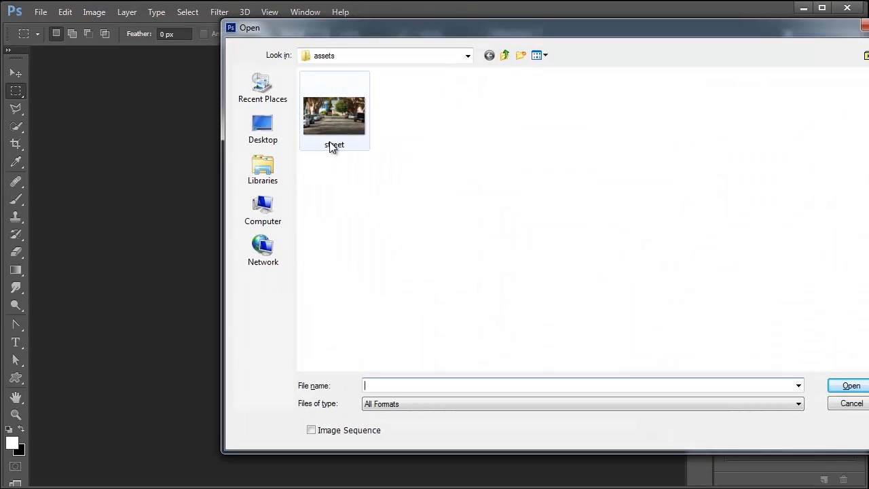
pyautogui.click(334, 111)
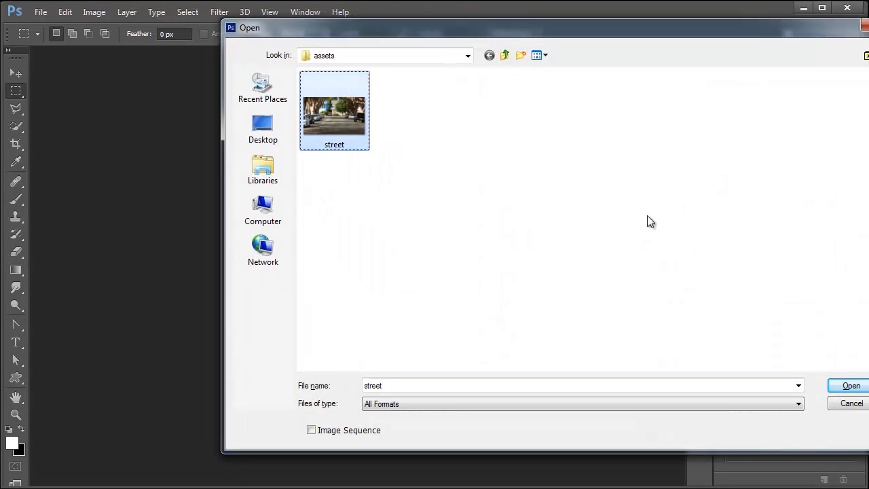
pyautogui.click(850, 385)
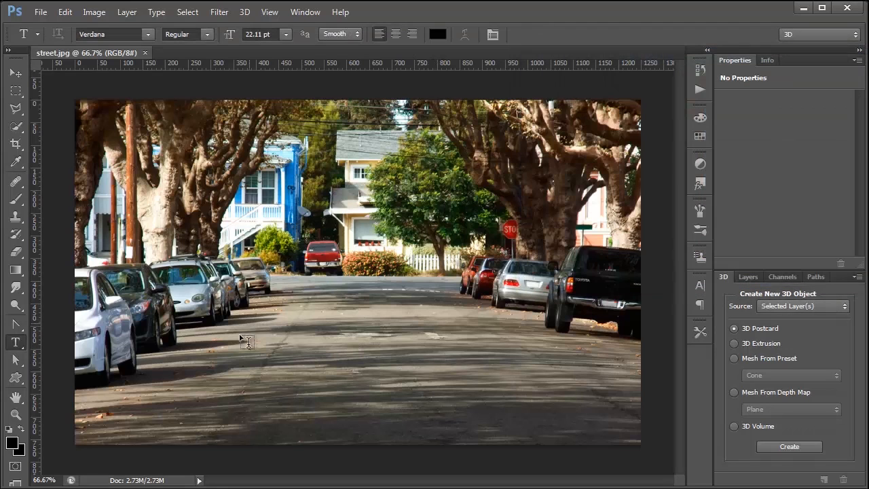
# - Add the word CHROME as a text layer on the road and enlarge it across the street
pyautogui.click(460, 342)
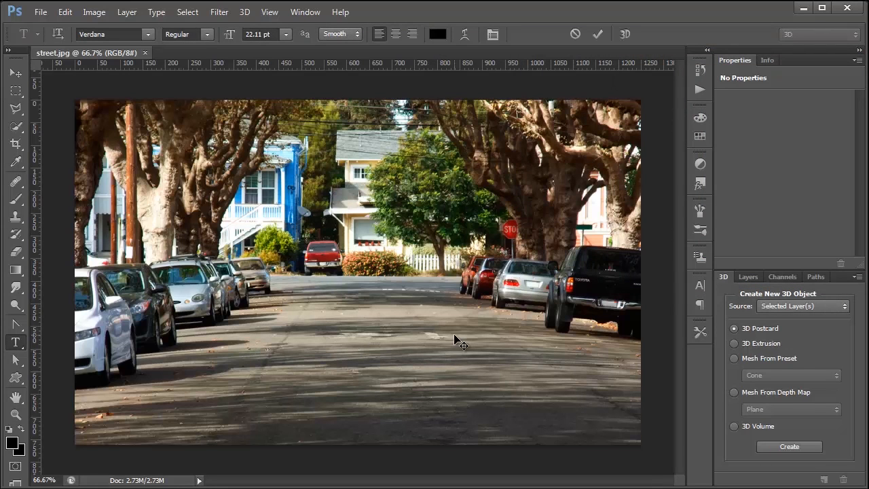
pyautogui.write('CHROM')
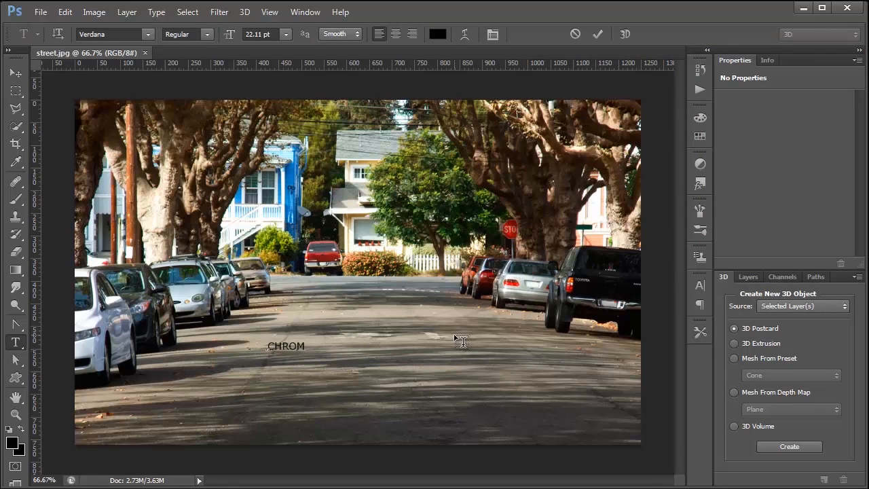
pyautogui.write('E')
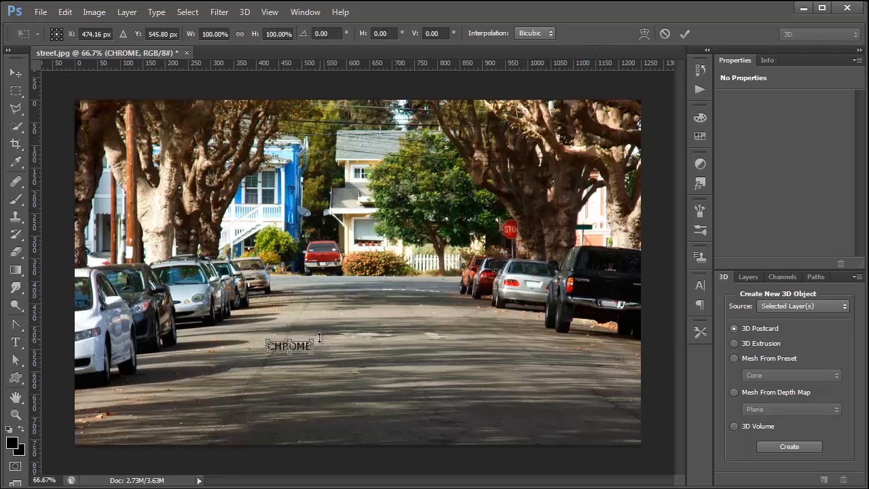
pyautogui.moveTo(320, 346); pyautogui.dragTo(415, 329)
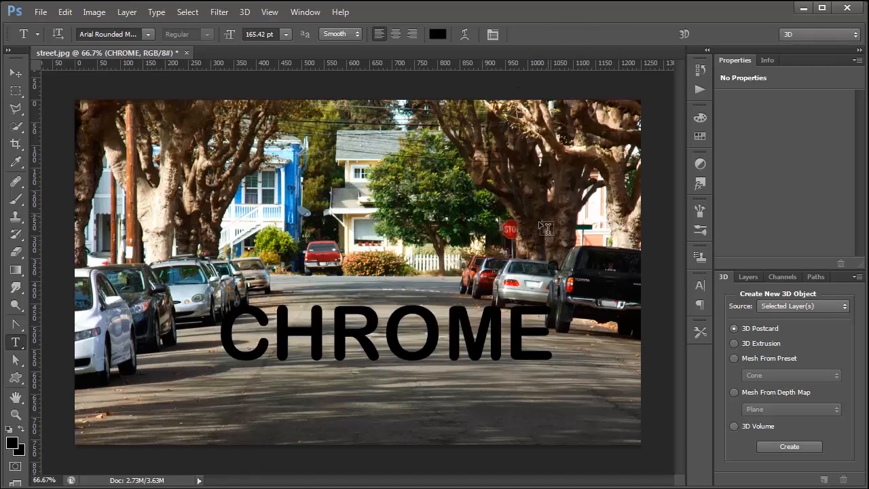
pyautogui.moveTo(434, 302)
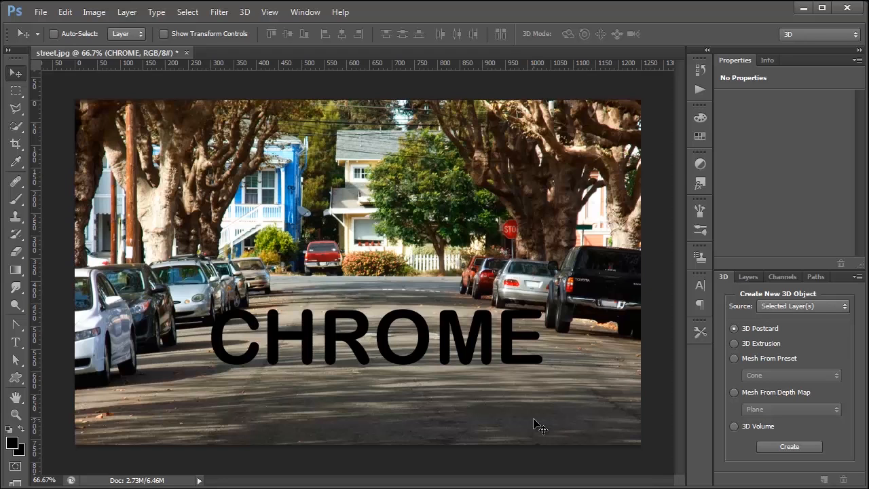
pyautogui.moveTo(242, 28)
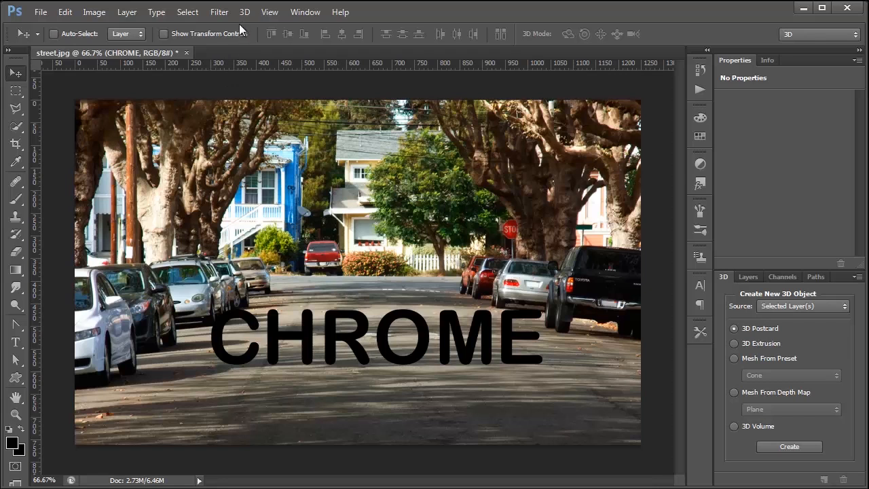
# - Extrude the CHROME text layer into a 3D object via New 3D Extrusion
pyautogui.click(244, 12)
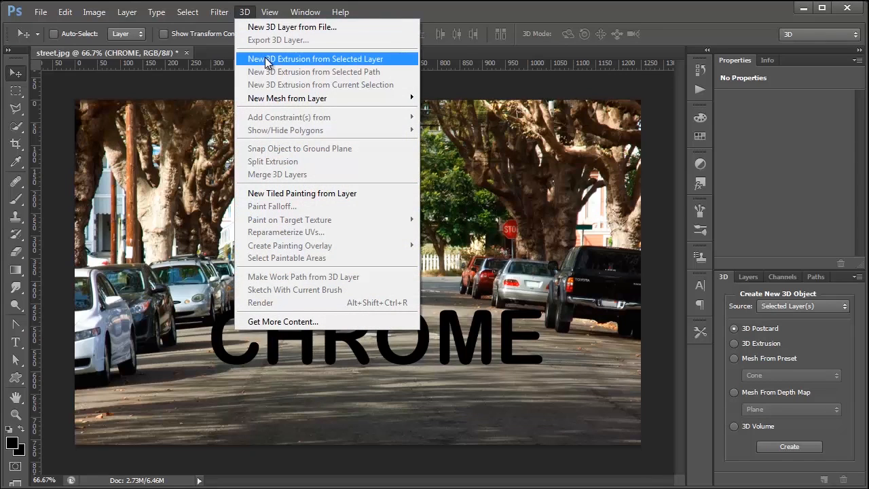
pyautogui.click(314, 59)
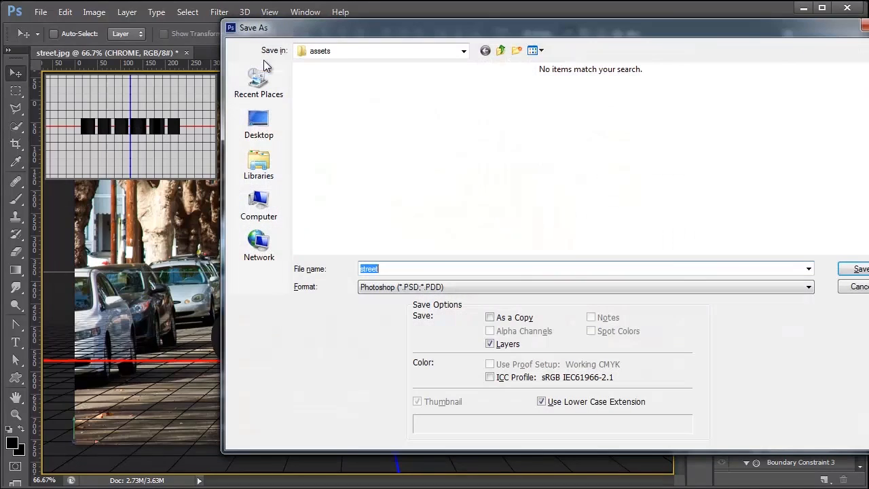
# - Save the document as street.psd, confirming the compatibility warning
pyautogui.click(859, 269)
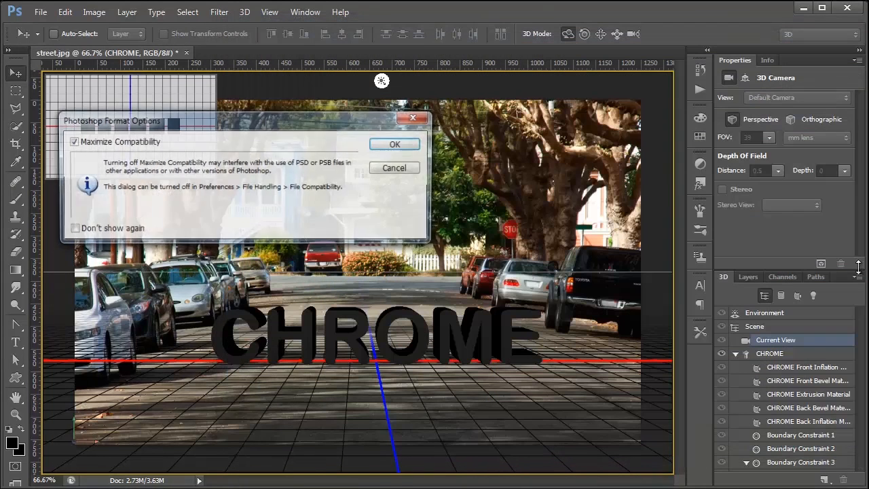
pyautogui.click(393, 144)
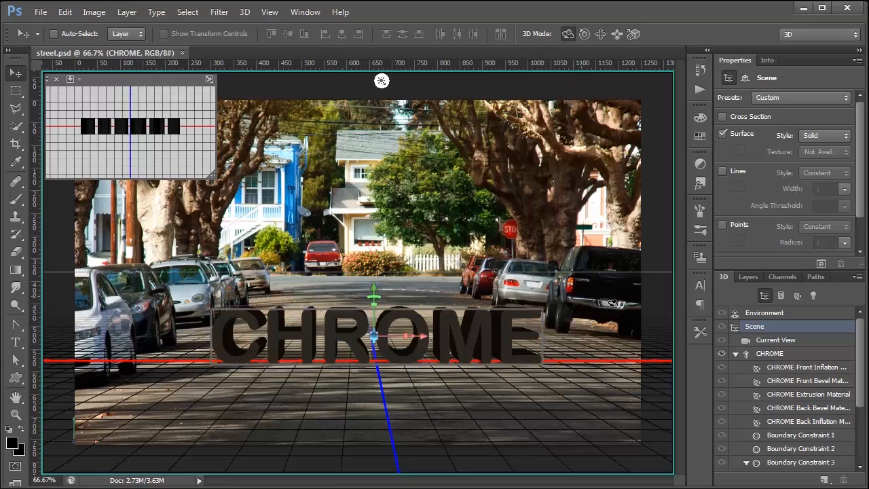
pyautogui.moveTo(722, 282)
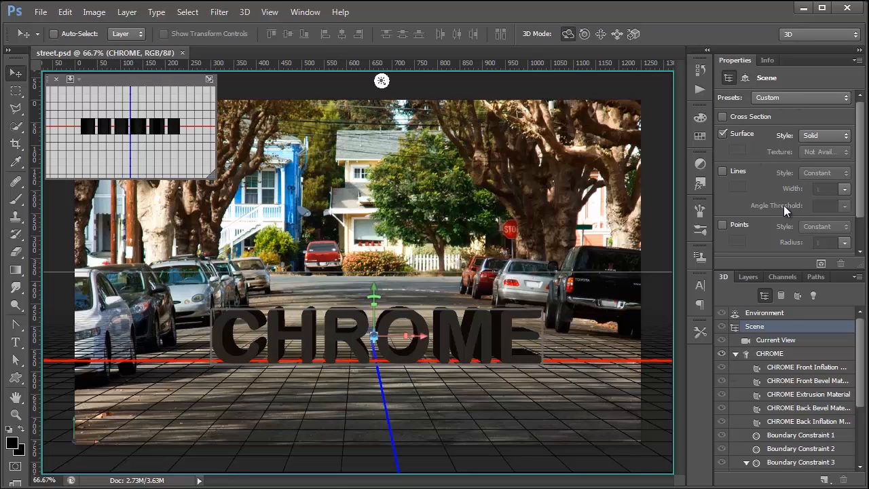
pyautogui.moveTo(785, 209)
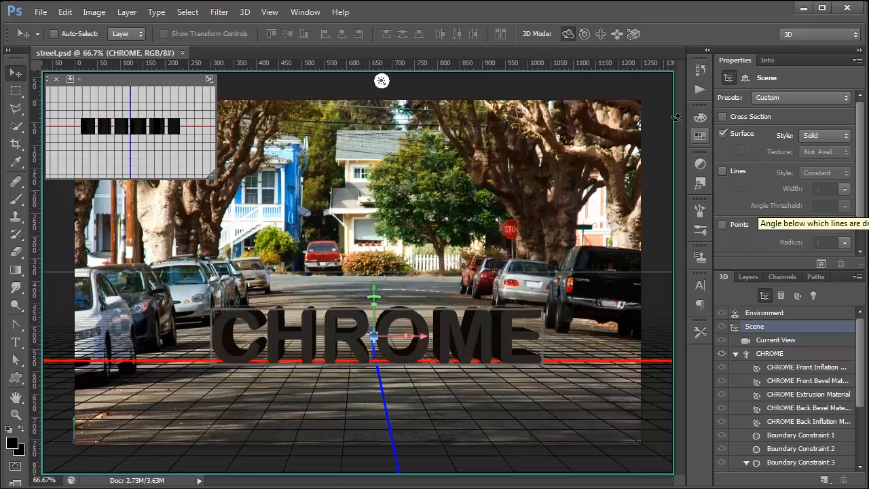
pyautogui.click(304, 11)
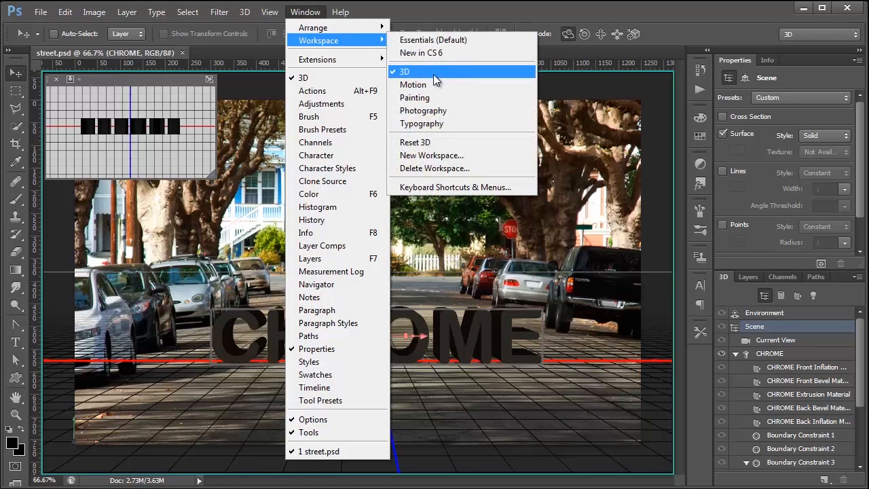
pyautogui.moveTo(356, 356)
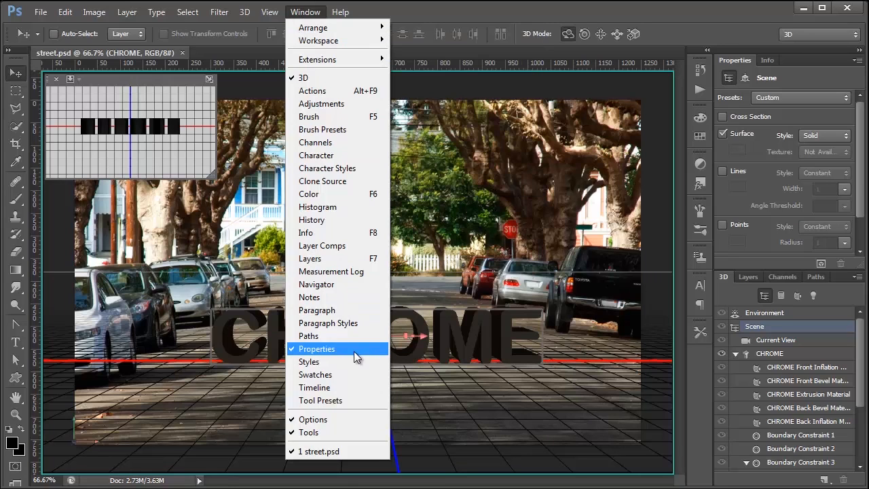
pyautogui.moveTo(299, 356)
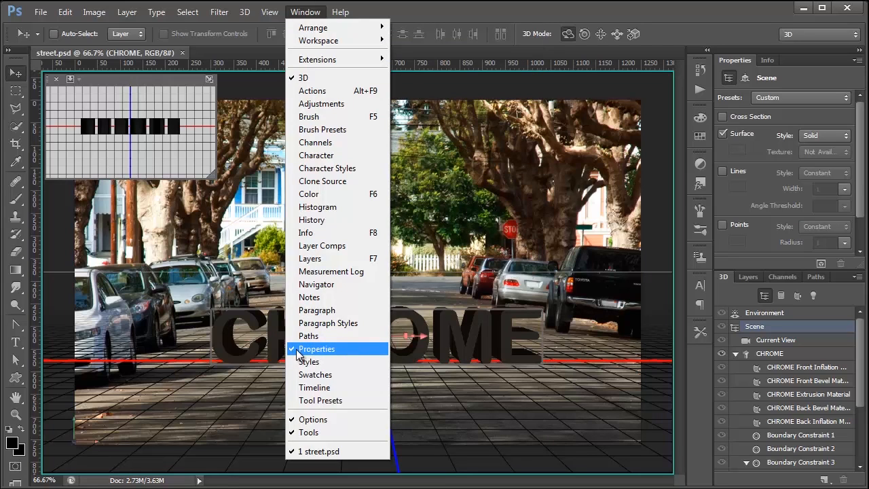
pyautogui.moveTo(304, 76)
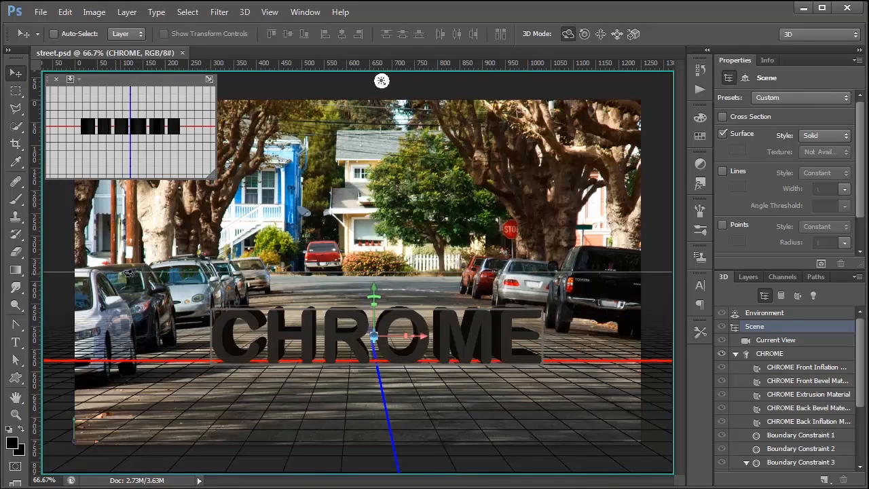
pyautogui.moveTo(446, 287)
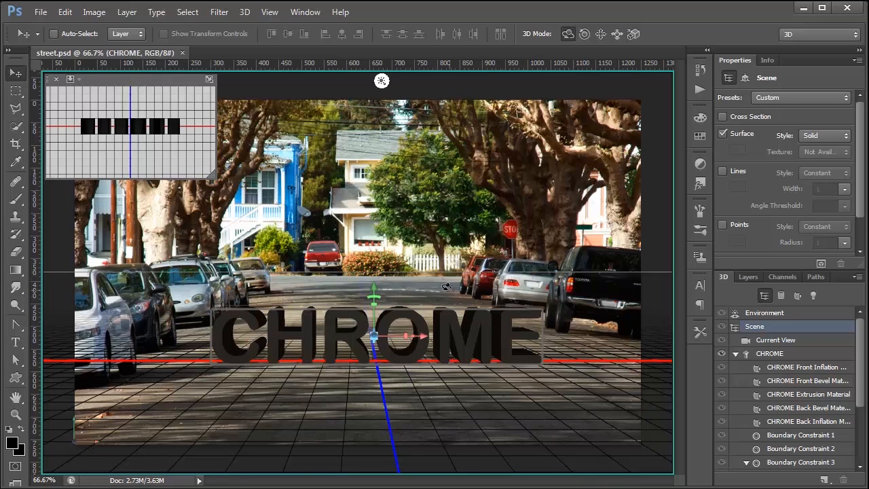
pyautogui.moveTo(631, 342)
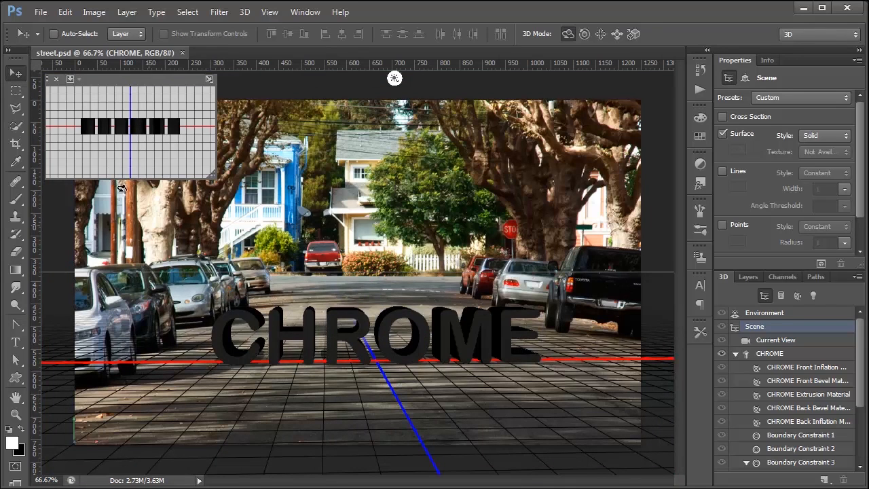
pyautogui.moveTo(307, 354)
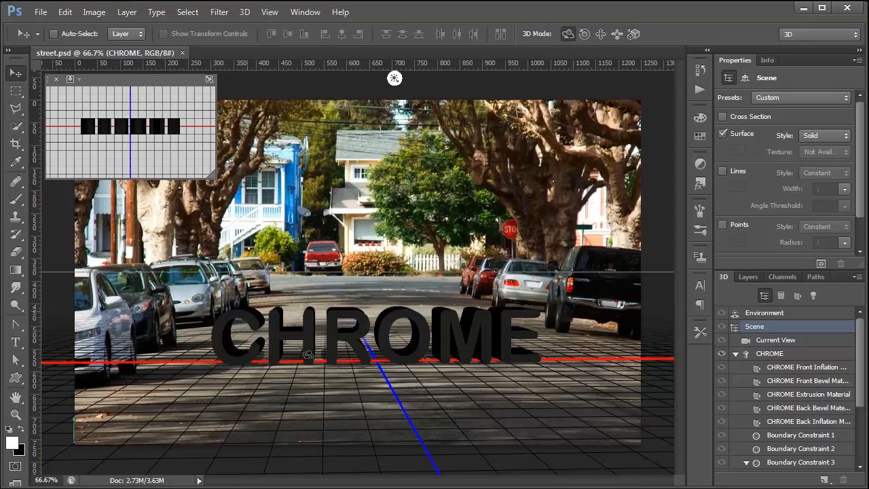
pyautogui.moveTo(410, 250)
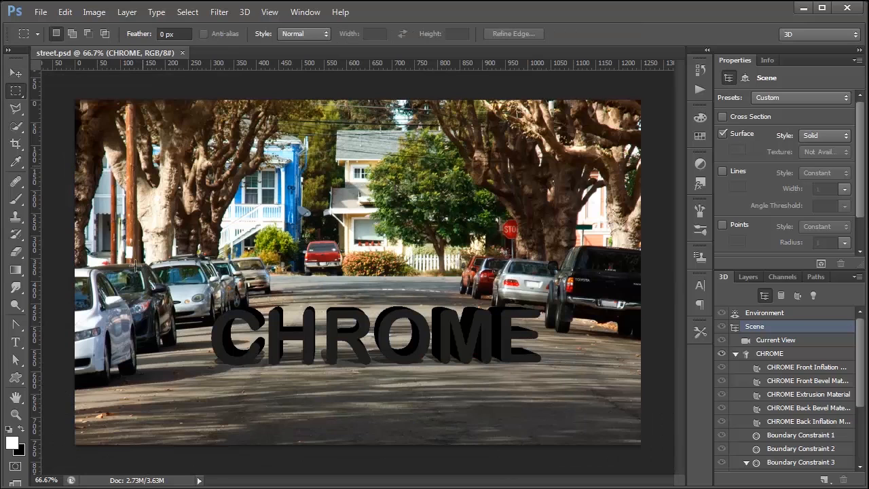
pyautogui.moveTo(353, 279)
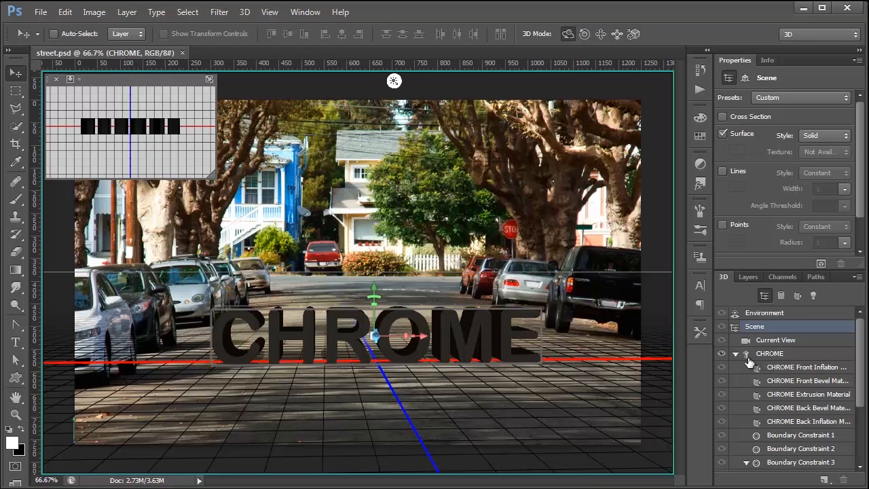
# - Select the CHROME mesh in the 3D panel to show its shape and extrusion depth settings
pyautogui.click(768, 353)
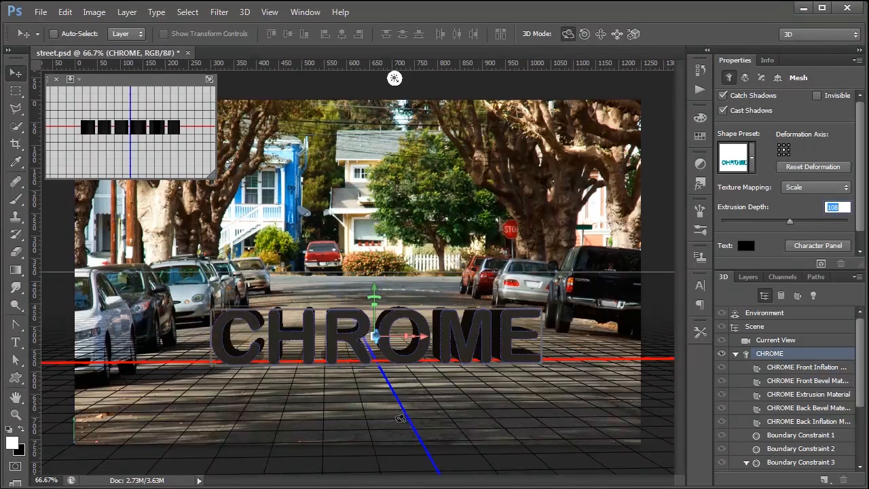
pyautogui.moveTo(388, 176)
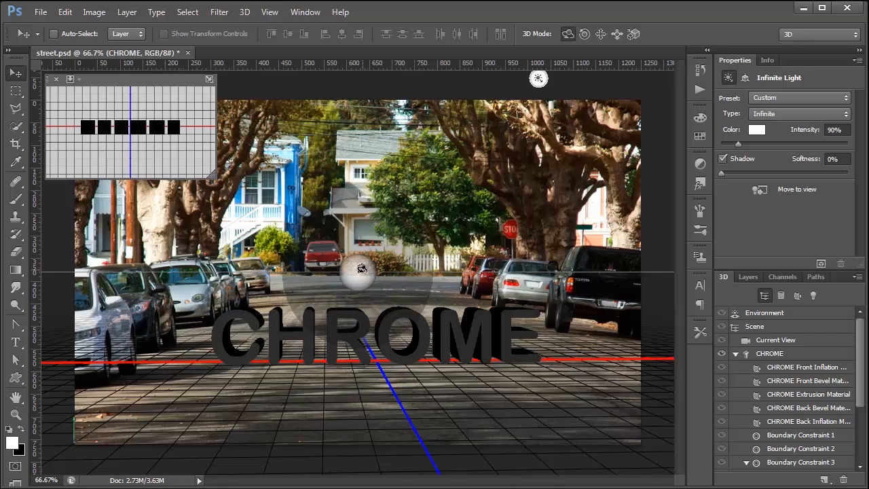
pyautogui.moveTo(104, 247)
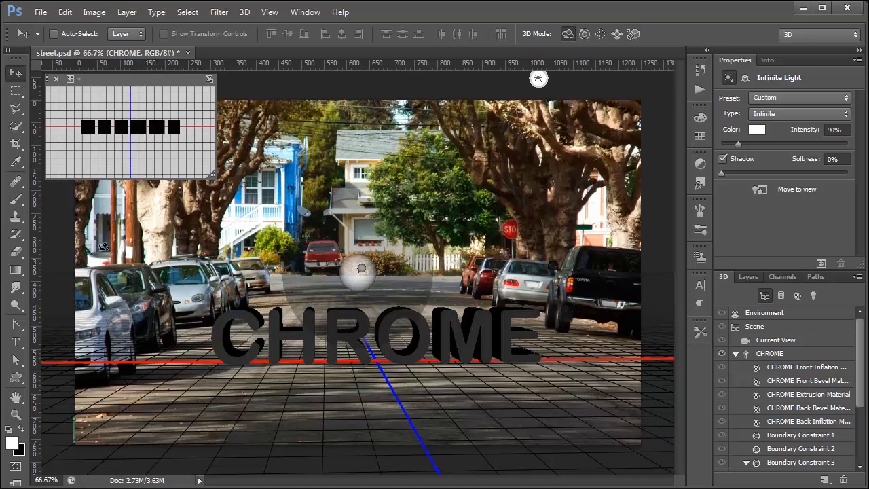
pyautogui.moveTo(279, 341)
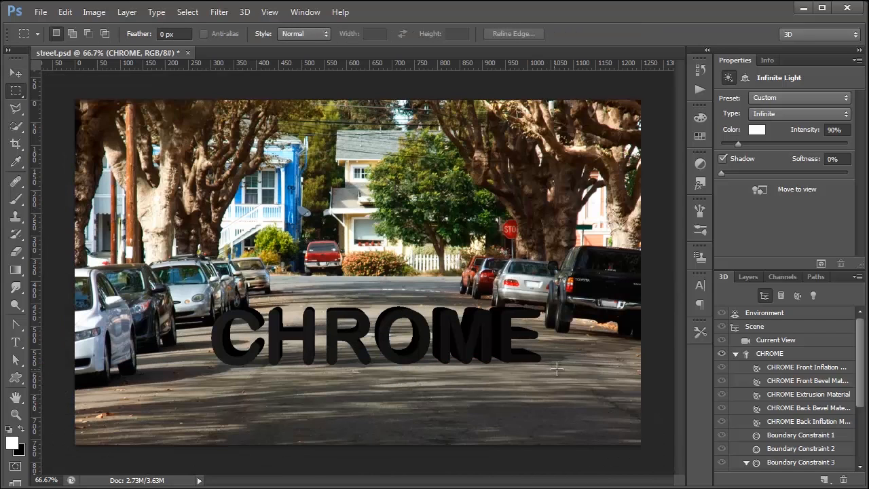
pyautogui.moveTo(562, 338)
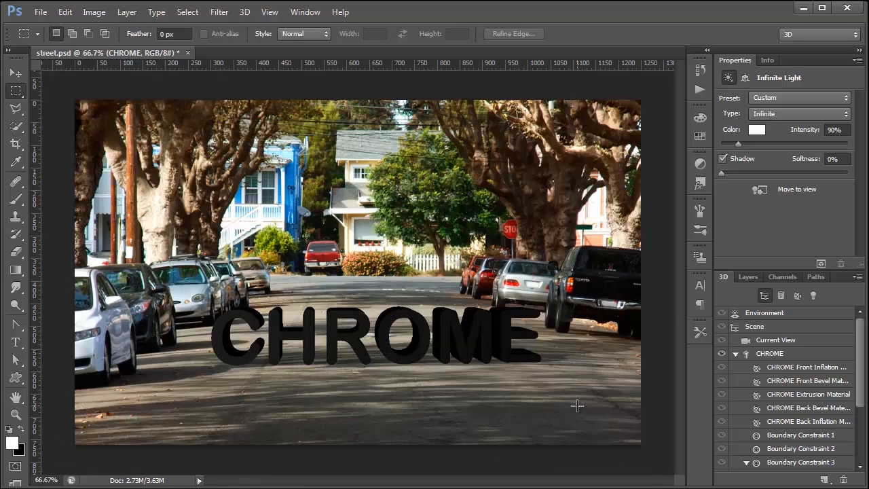
# - Switch to the Move tool so the 3D ground plane and light widgets appear
pyautogui.click(16, 74)
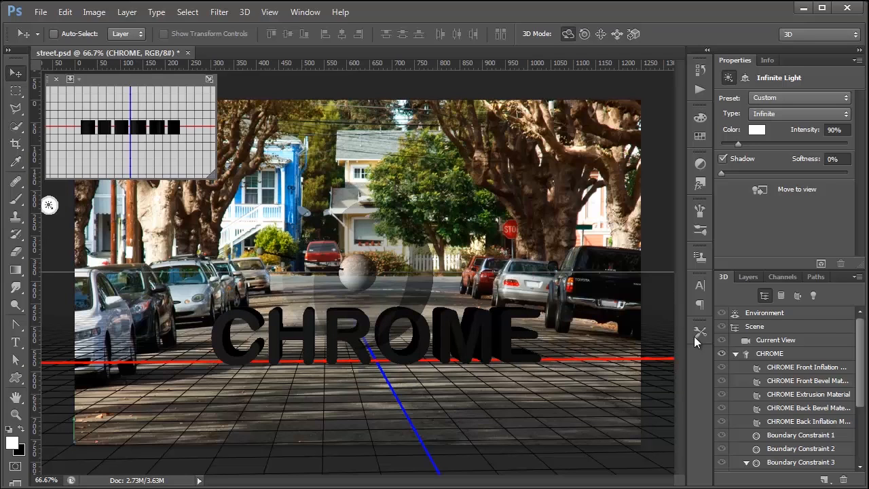
# - Load the street photo as the scene environment's image-based light texture, then reselect the CHROME mesh
pyautogui.click(763, 312)
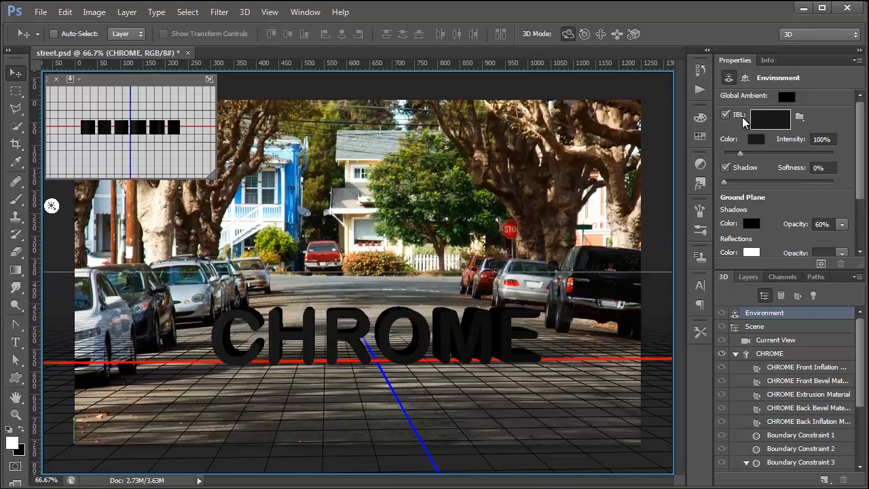
pyautogui.moveTo(726, 114)
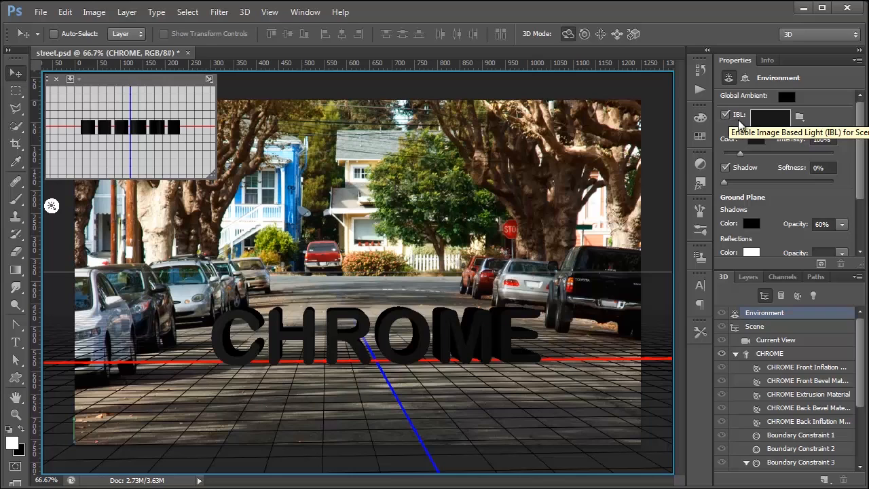
pyautogui.moveTo(800, 116)
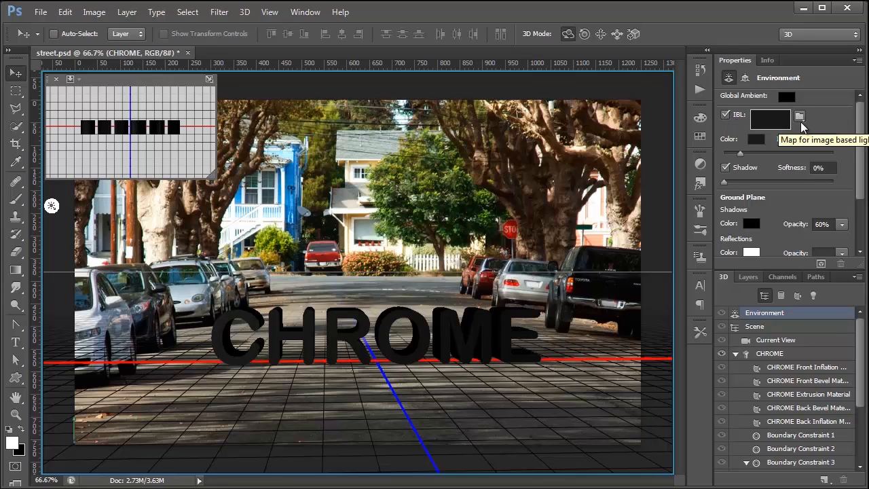
pyautogui.click(800, 115)
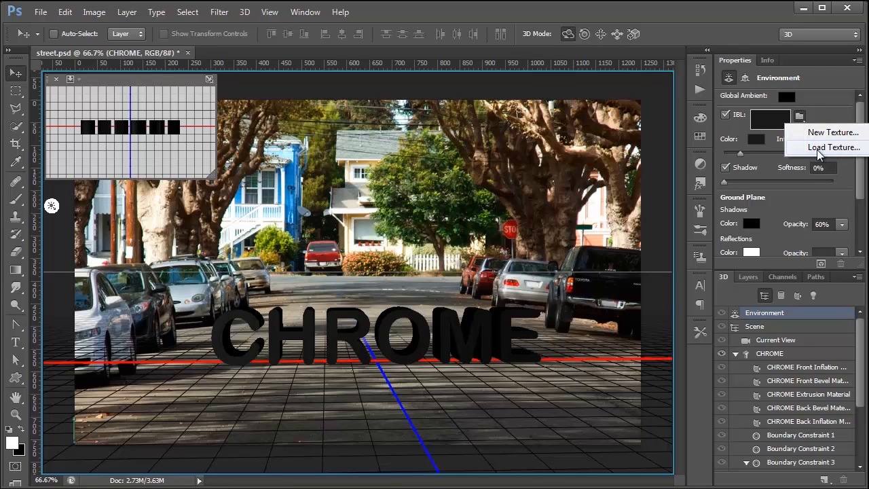
pyautogui.click(833, 147)
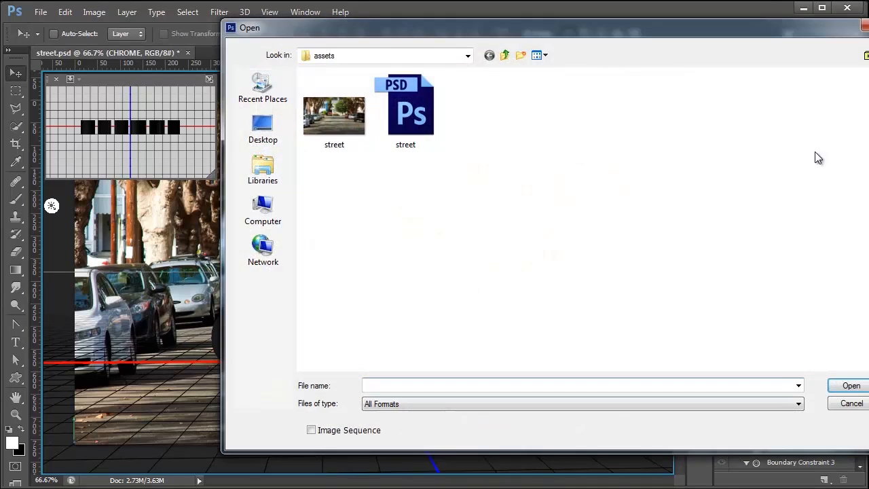
pyautogui.click(334, 119)
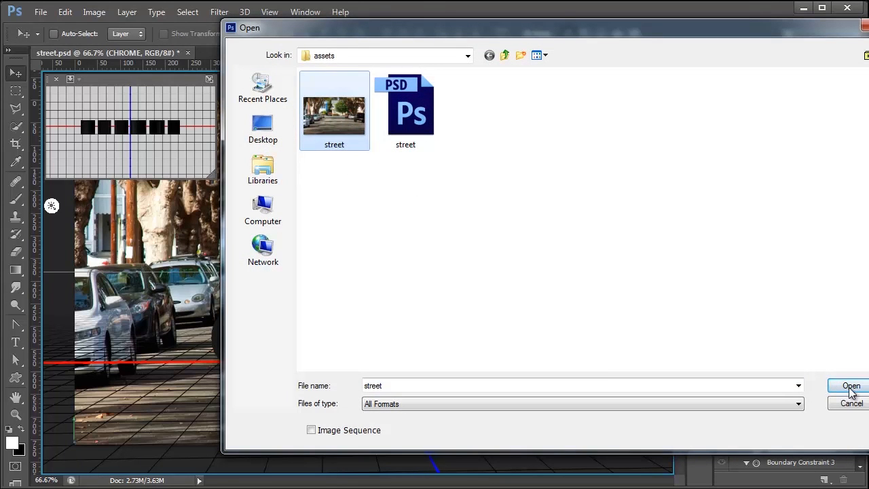
pyautogui.click(849, 385)
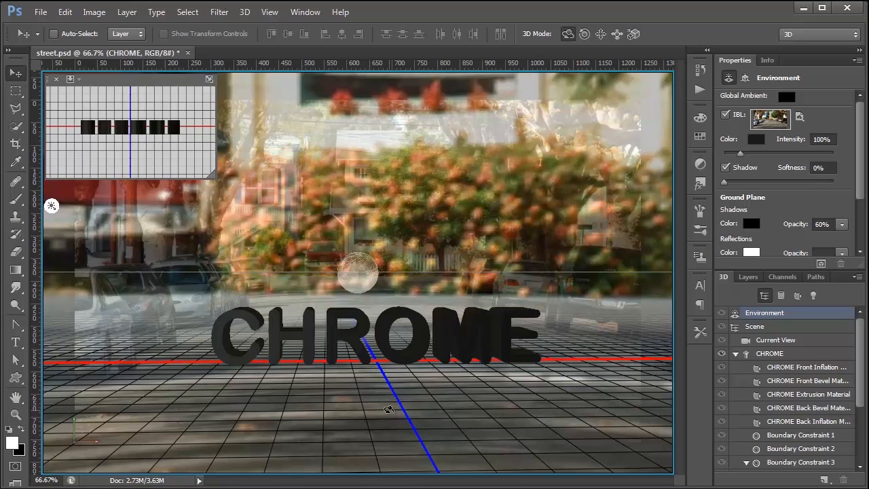
pyautogui.moveTo(532, 181)
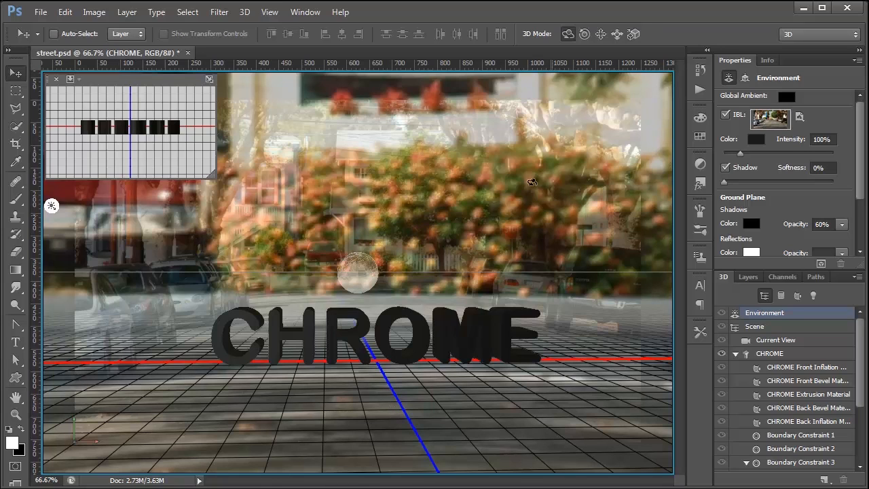
pyautogui.moveTo(231, 356)
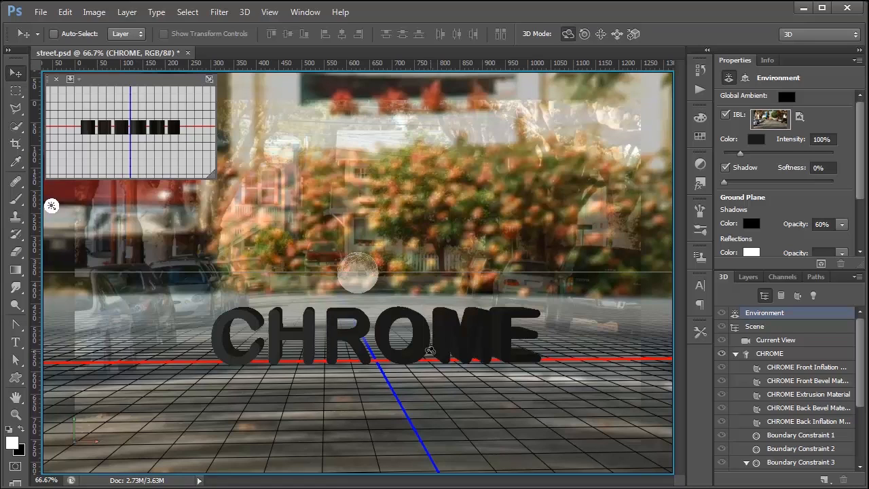
pyautogui.click(770, 353)
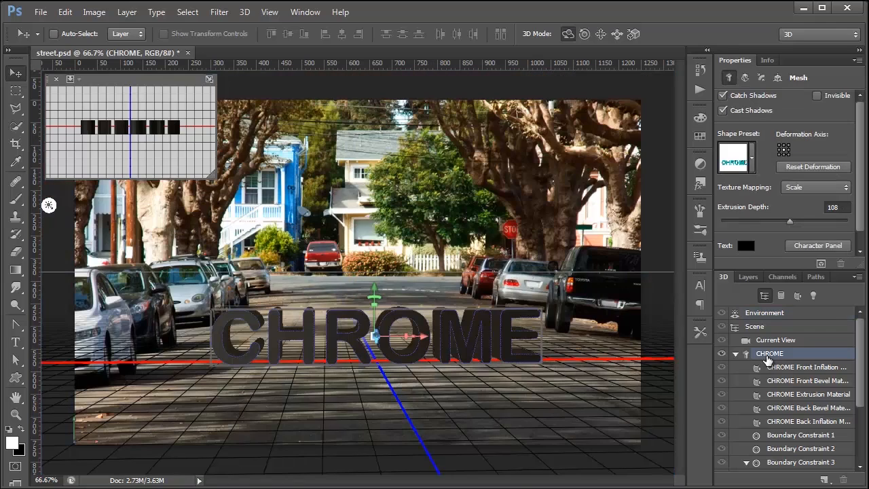
pyautogui.moveTo(776, 372)
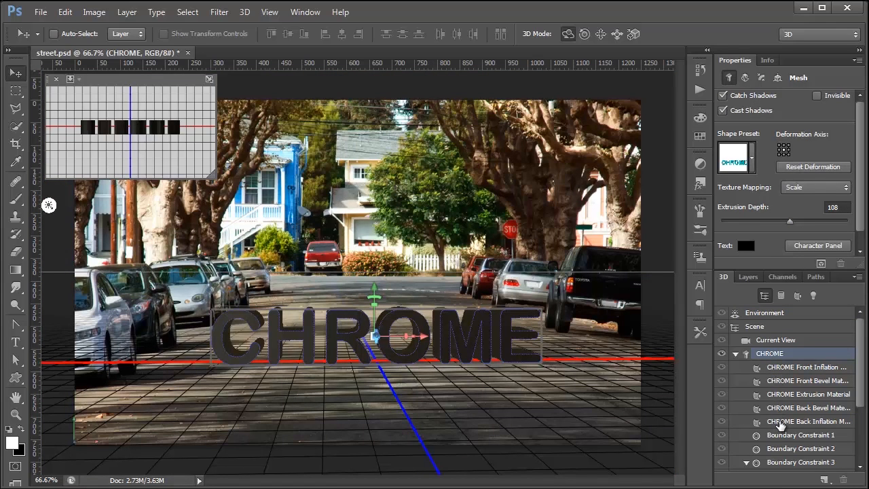
pyautogui.moveTo(773, 376)
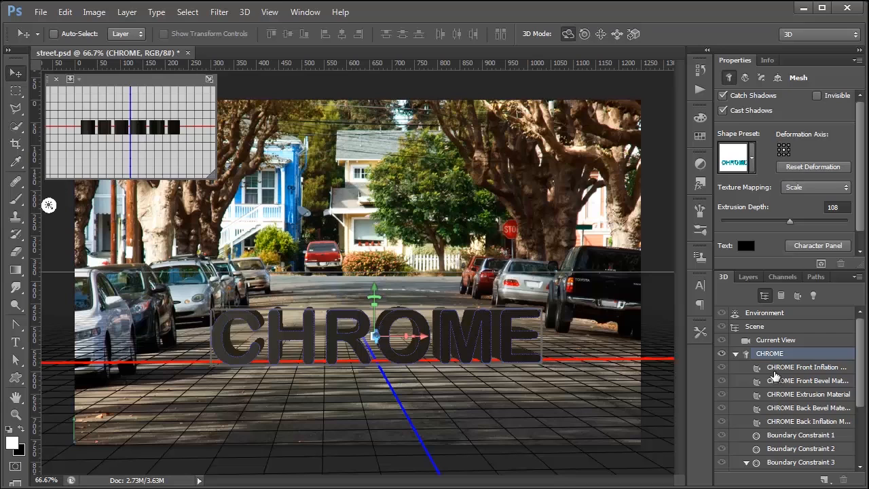
# - Select the CHROME letters' material entries and give them a reflective chrome surface
pyautogui.click(807, 380)
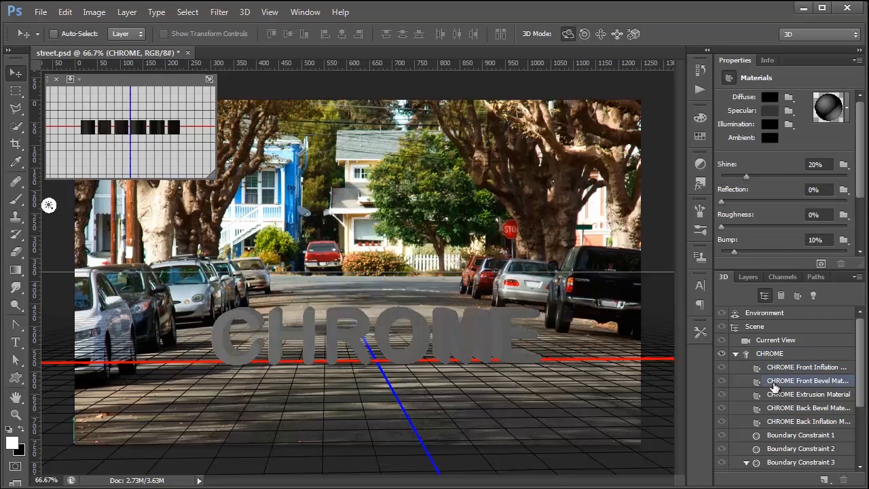
pyautogui.click(806, 407)
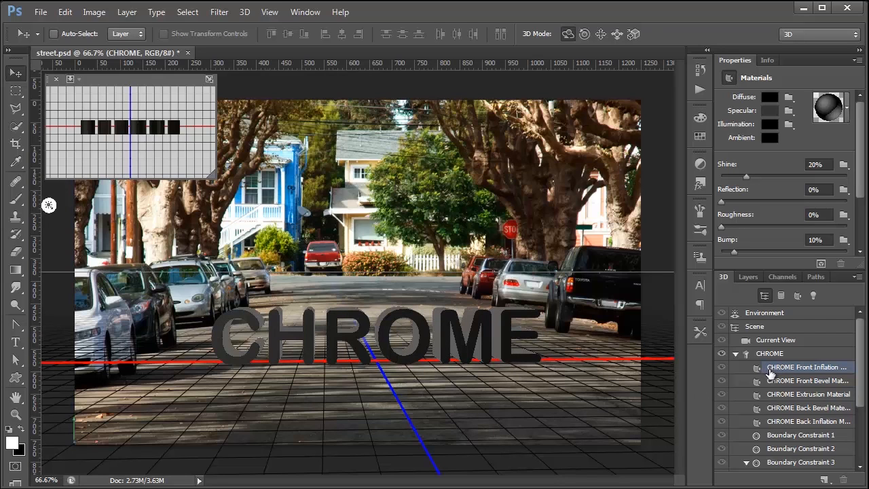
pyautogui.moveTo(722, 196)
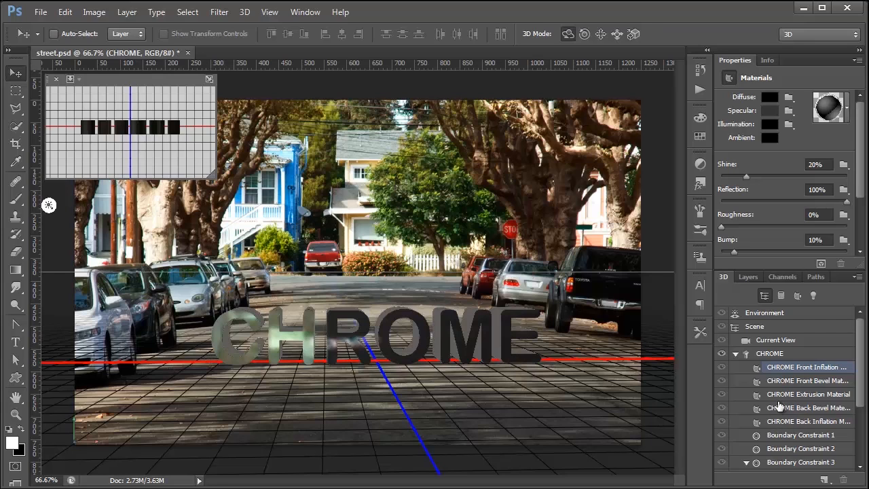
pyautogui.click(808, 380)
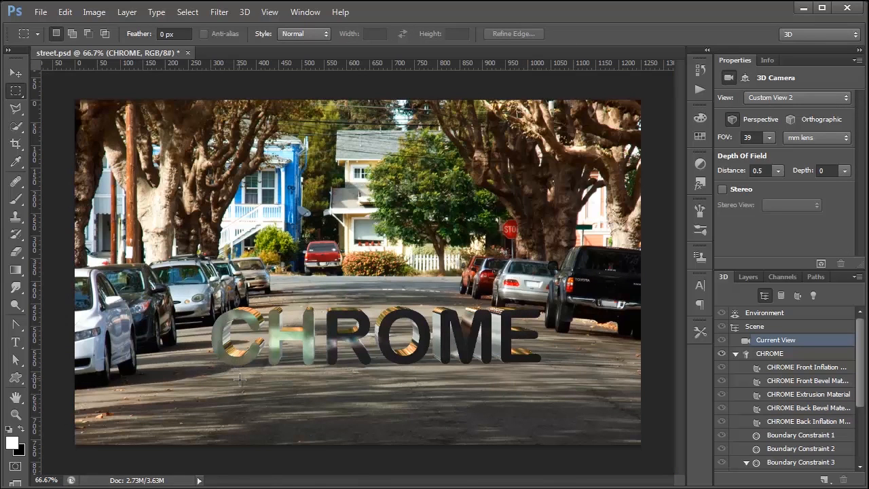
pyautogui.moveTo(253, 389)
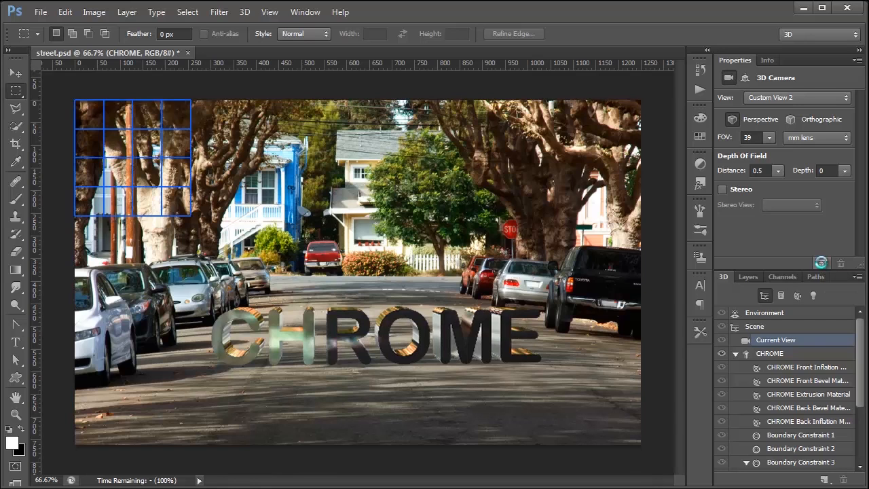
# - Drag across the canvas around the letters while the 3D CHROME scene renders
pyautogui.moveTo(133, 157); pyautogui.dragTo(364, 157)
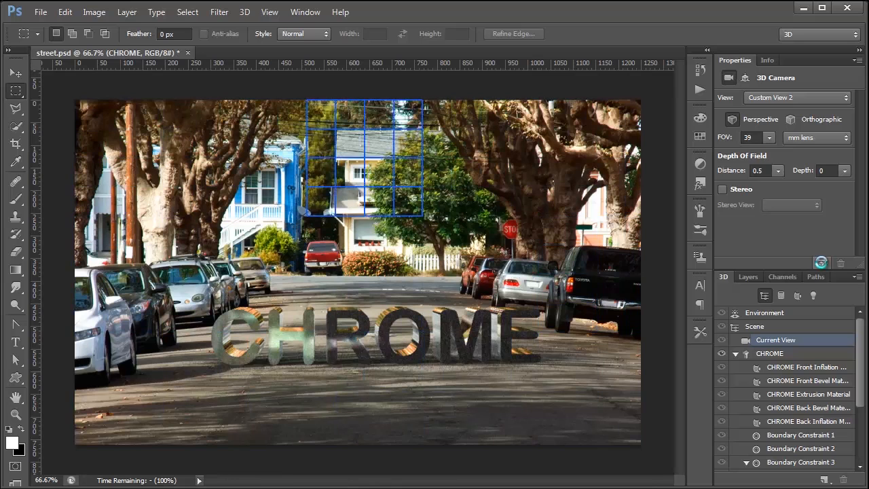
pyautogui.moveTo(364, 160); pyautogui.dragTo(251, 265)
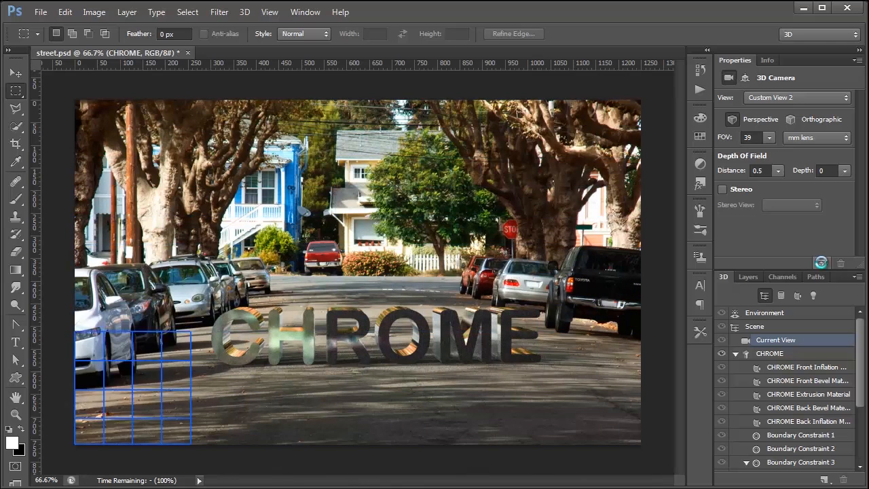
pyautogui.moveTo(133, 387); pyautogui.dragTo(133, 160)
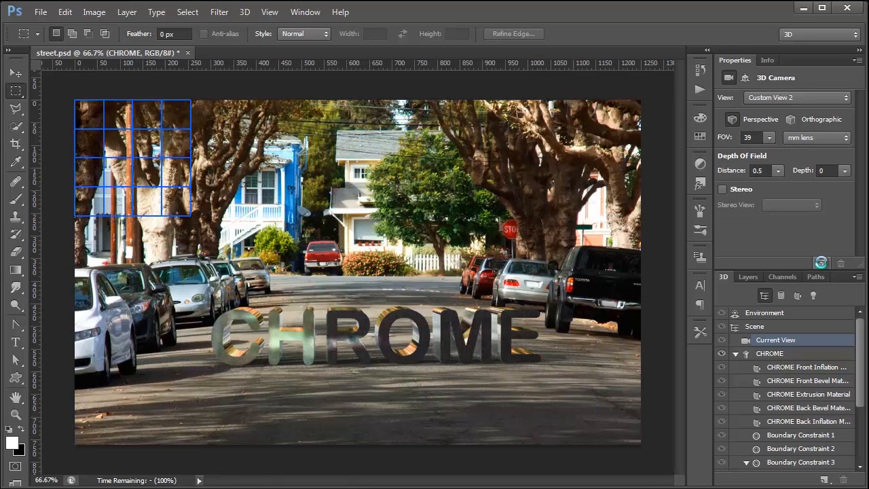
pyautogui.moveTo(133, 156); pyautogui.dragTo(250, 156)
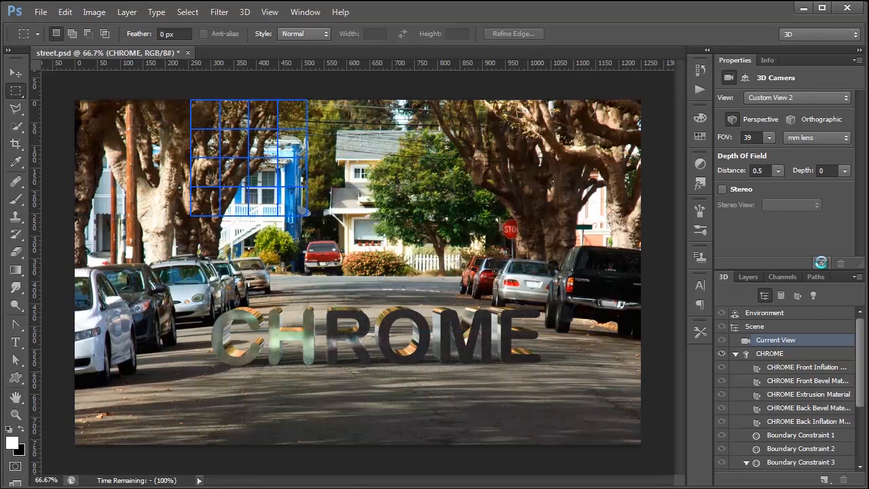
pyautogui.moveTo(250, 156); pyautogui.dragTo(480, 156)
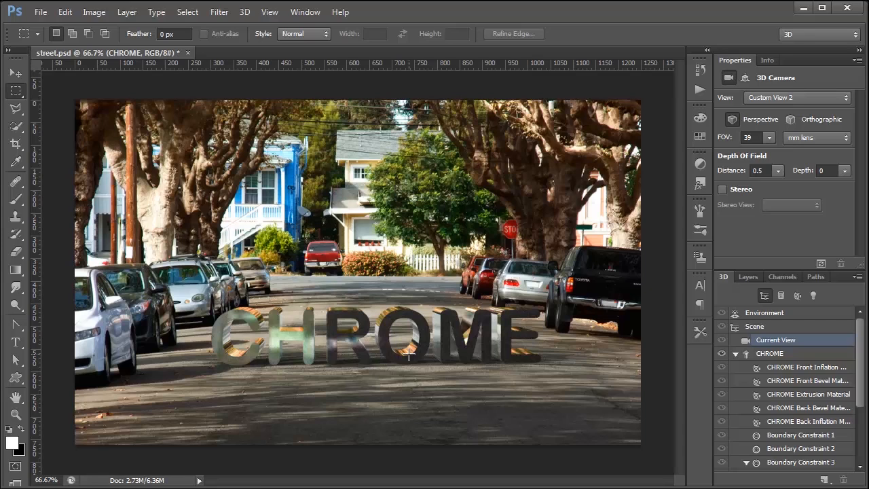
pyautogui.moveTo(337, 320)
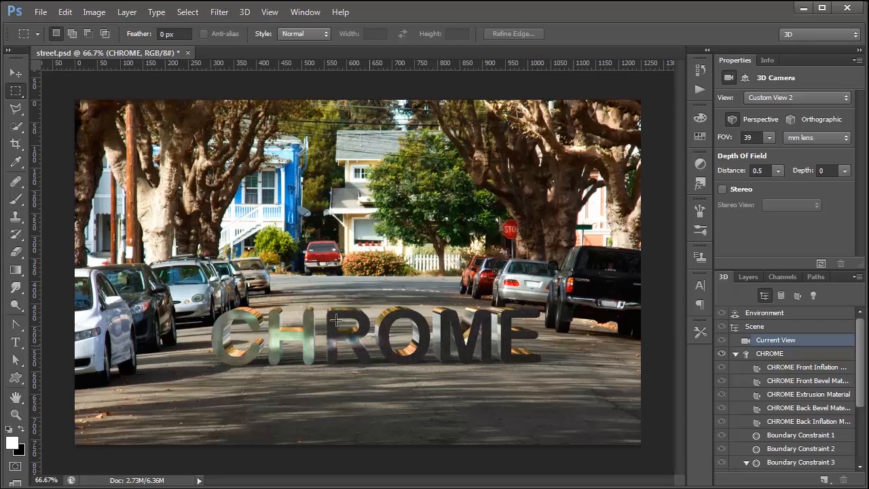
# - Confirm the 3D preferences with the ray tracer high-quality threshold at 3
pyautogui.click(65, 11)
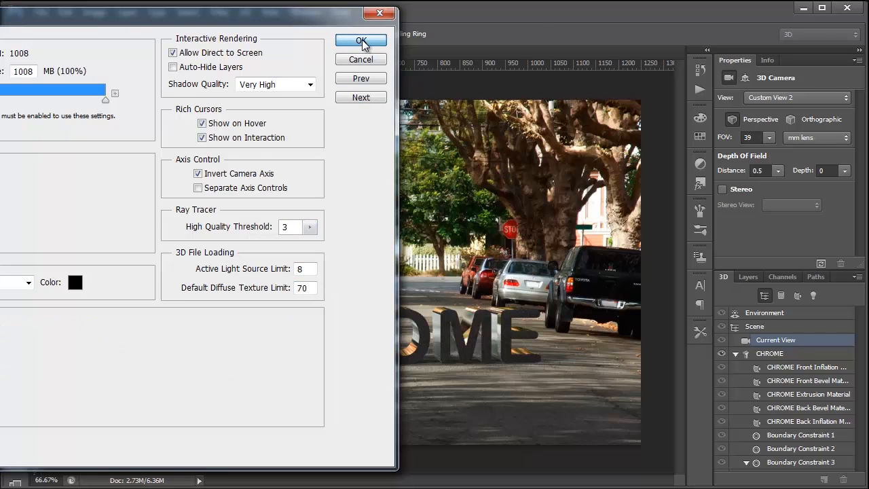
pyautogui.click(361, 41)
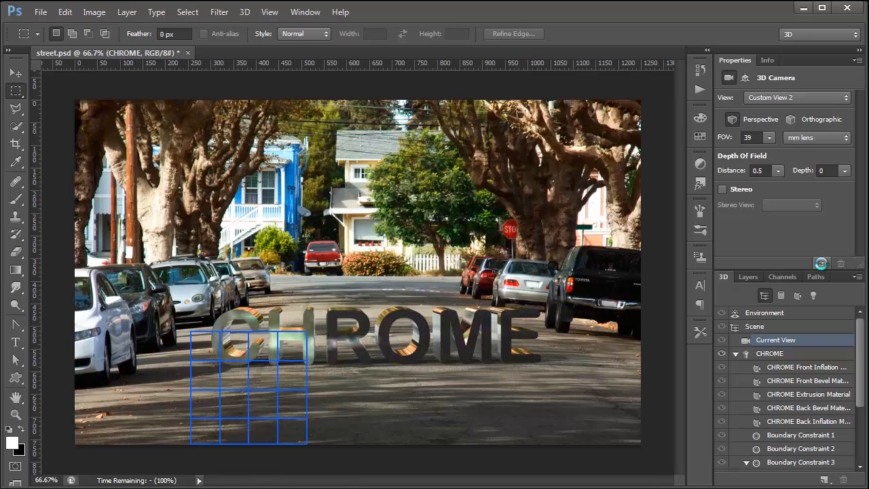
# - Marquee the region around the letters and shadows so only that area renders
pyautogui.moveTo(247, 386); pyautogui.dragTo(478, 386)
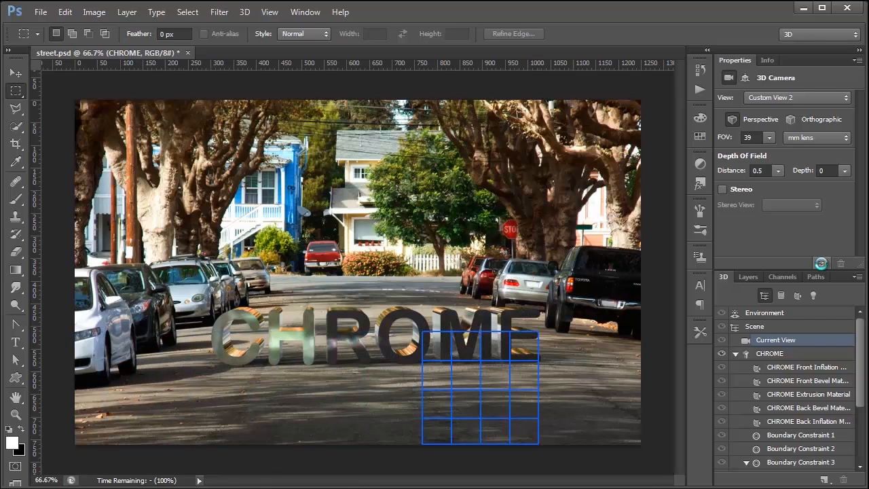
pyautogui.moveTo(478, 387); pyautogui.dragTo(250, 156)
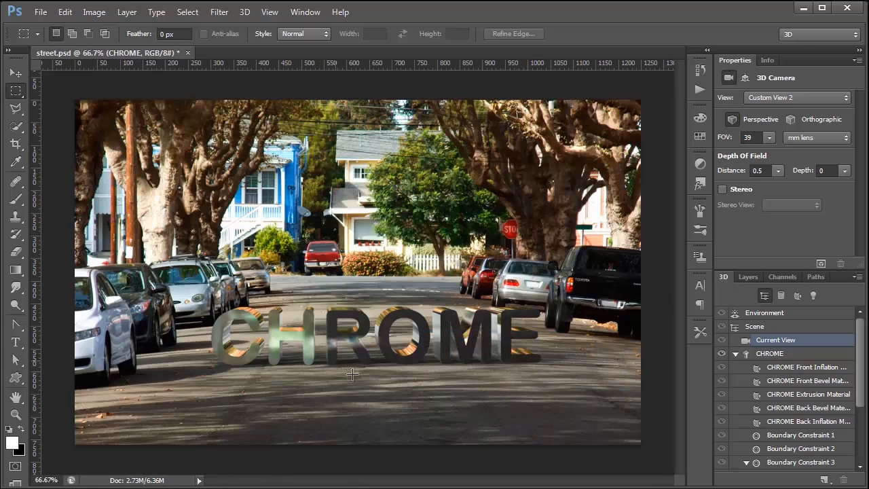
pyautogui.moveTo(448, 396)
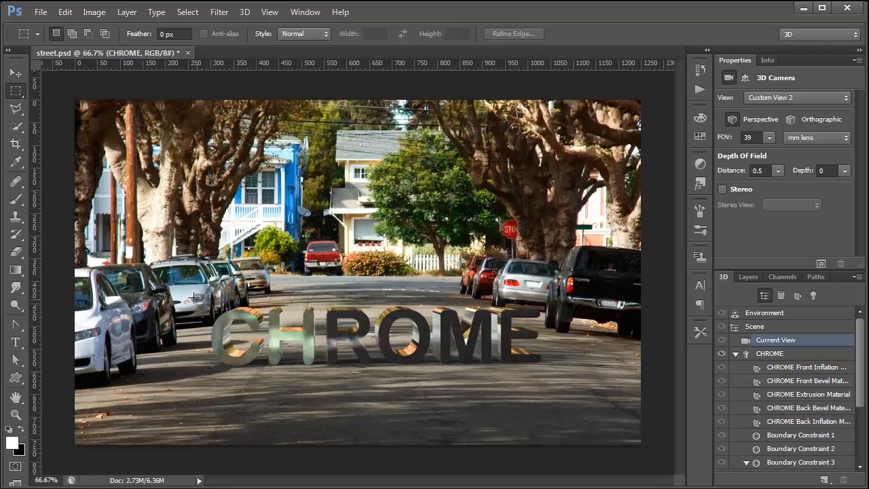
pyautogui.moveTo(193, 296); pyautogui.dragTo(320, 377)
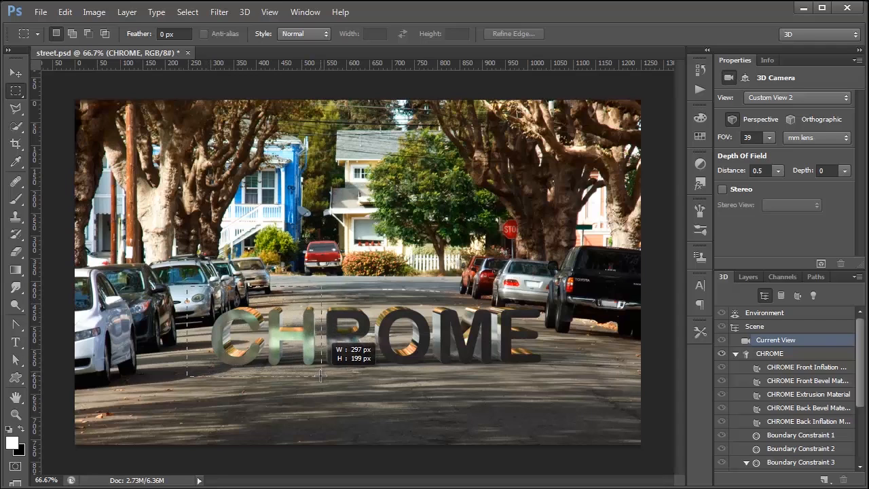
pyautogui.moveTo(188, 293); pyautogui.dragTo(321, 378)
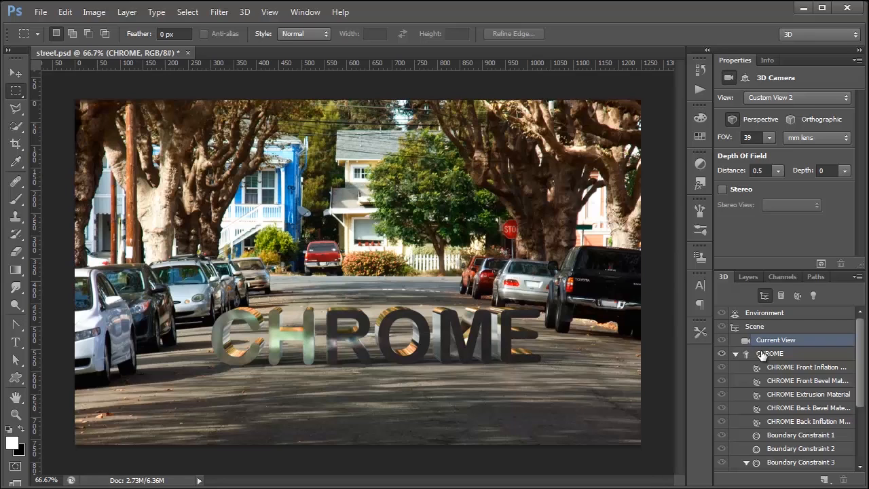
# - Reduce the CHROME mesh's Extrusion Depth from 108 to 61 in Properties
pyautogui.click(771, 353)
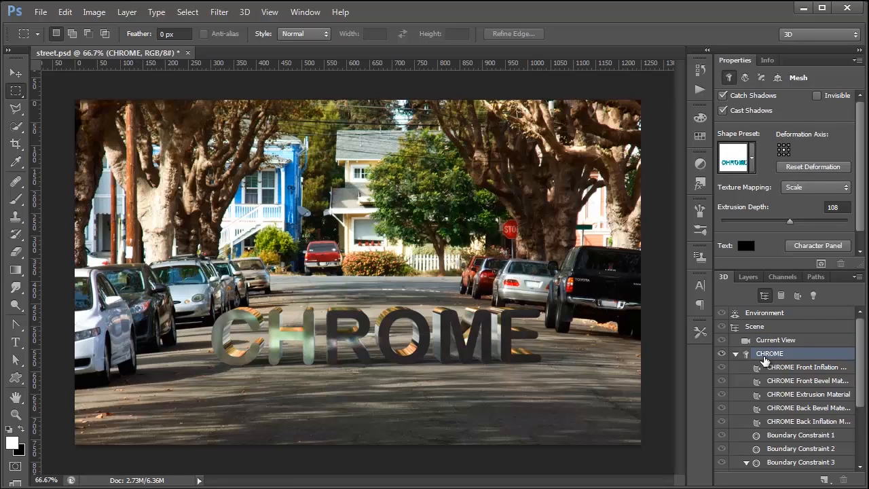
pyautogui.moveTo(752, 162)
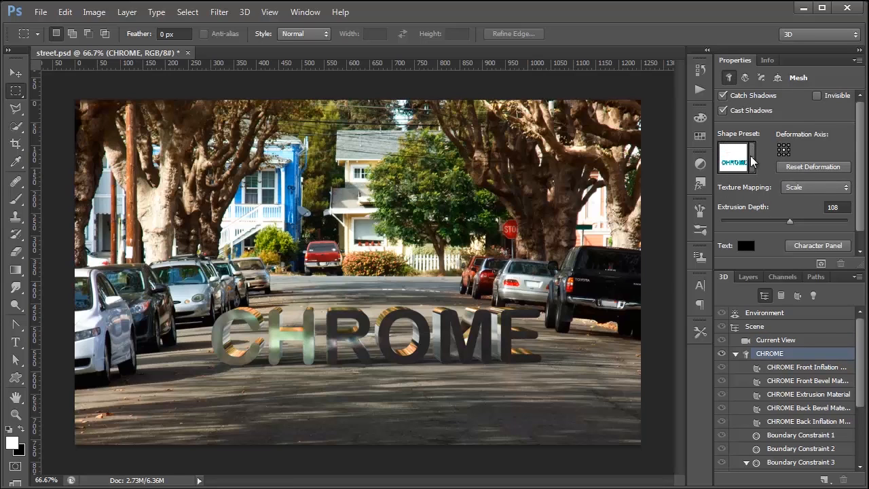
pyautogui.click(736, 158)
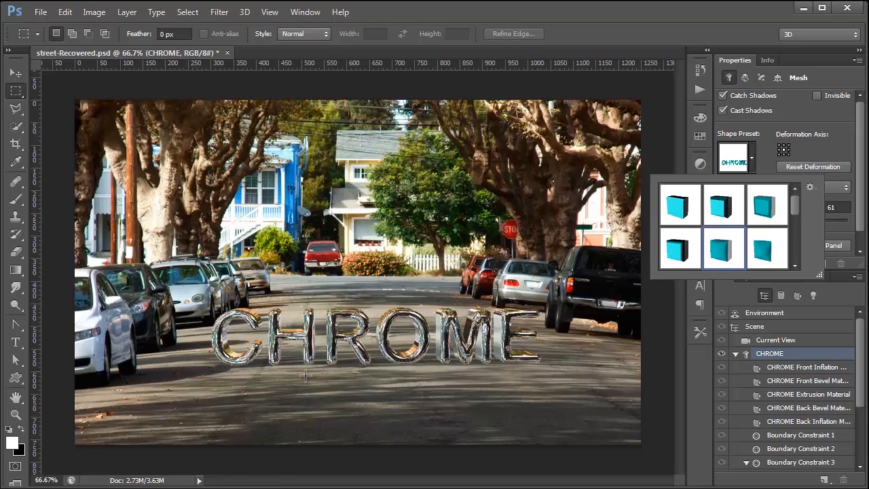
pyautogui.moveTo(561, 302)
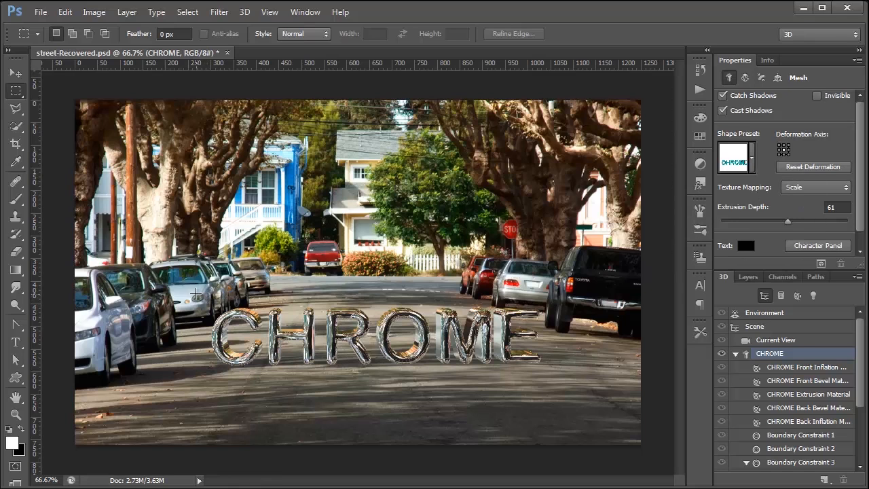
pyautogui.moveTo(196, 293); pyautogui.dragTo(636, 388)
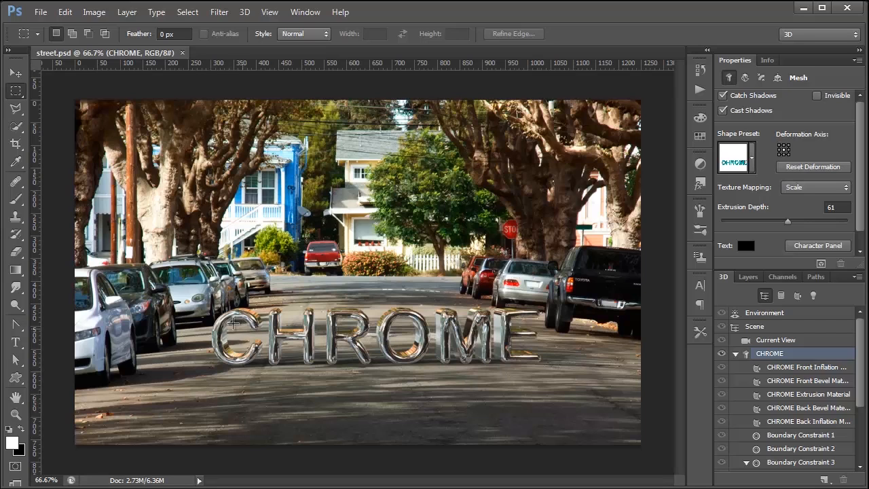
pyautogui.moveTo(496, 323)
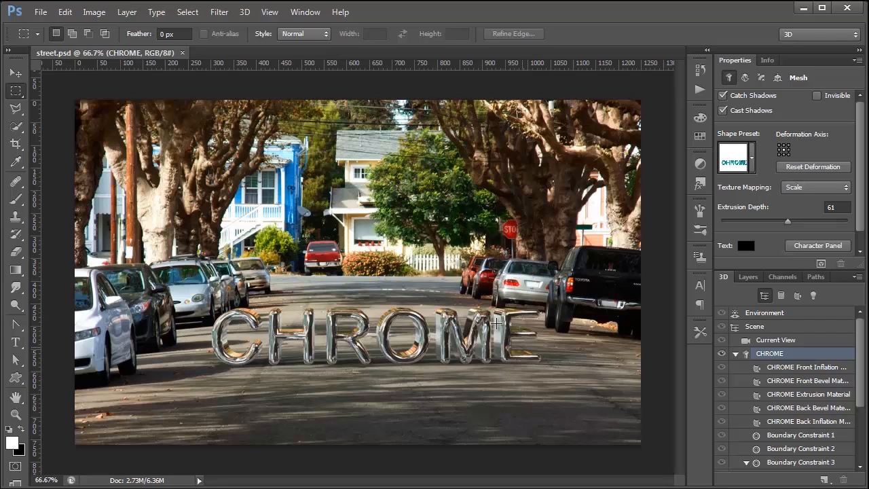
pyautogui.moveTo(462, 342)
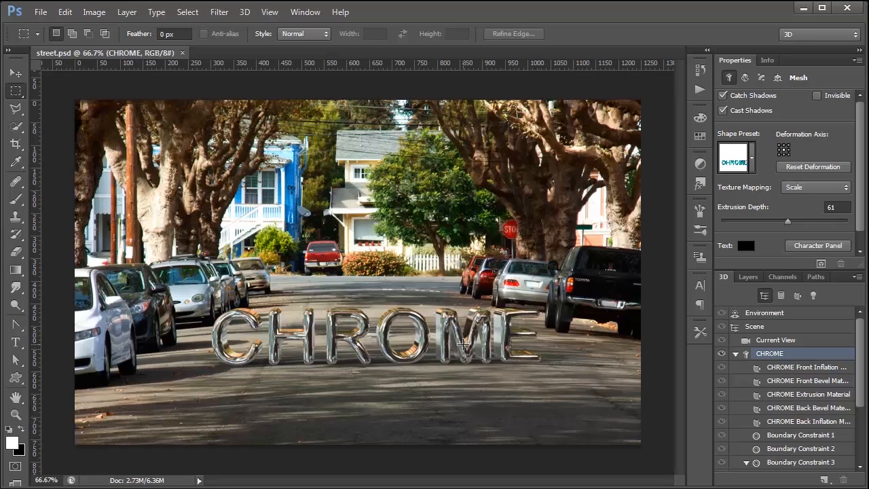
pyautogui.moveTo(434, 326)
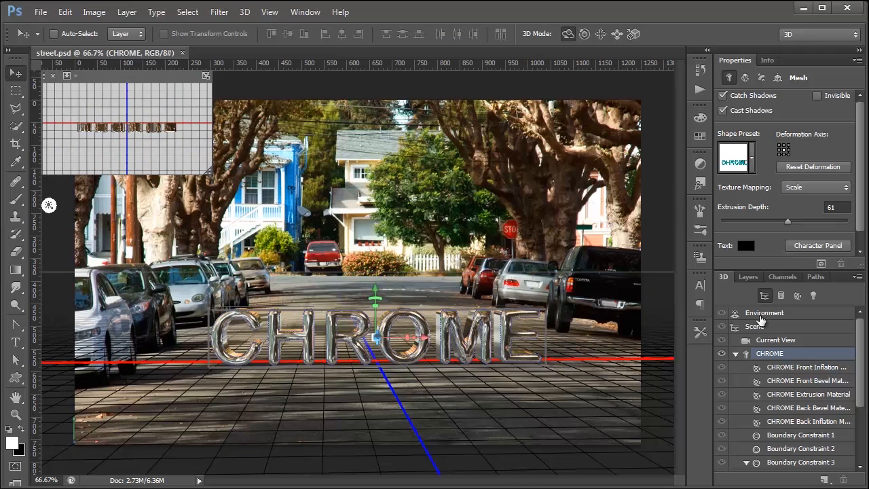
# - Rotate the Environment's image-based light so the letters reflect greener street tones
pyautogui.click(764, 312)
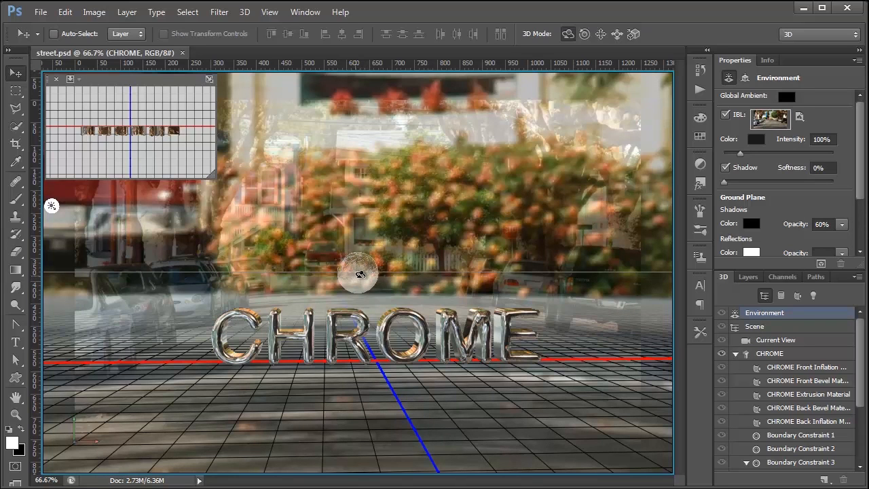
pyautogui.moveTo(360, 274); pyautogui.dragTo(386, 284)
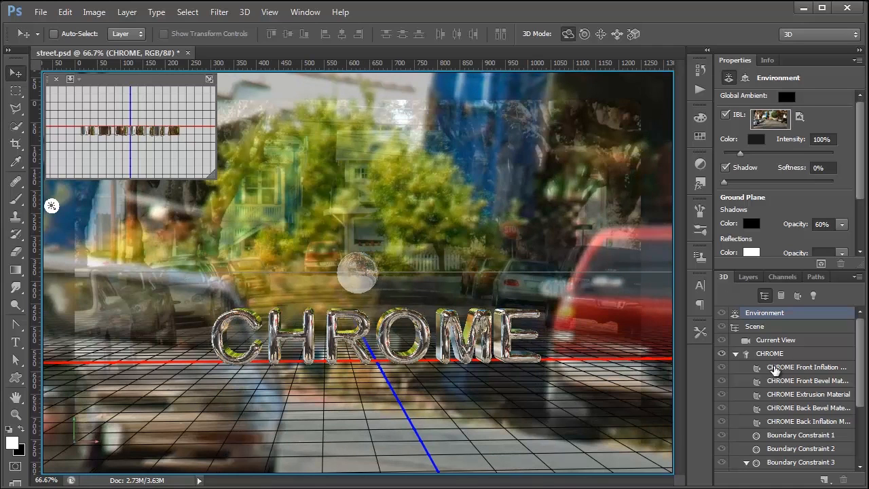
pyautogui.click(15, 90)
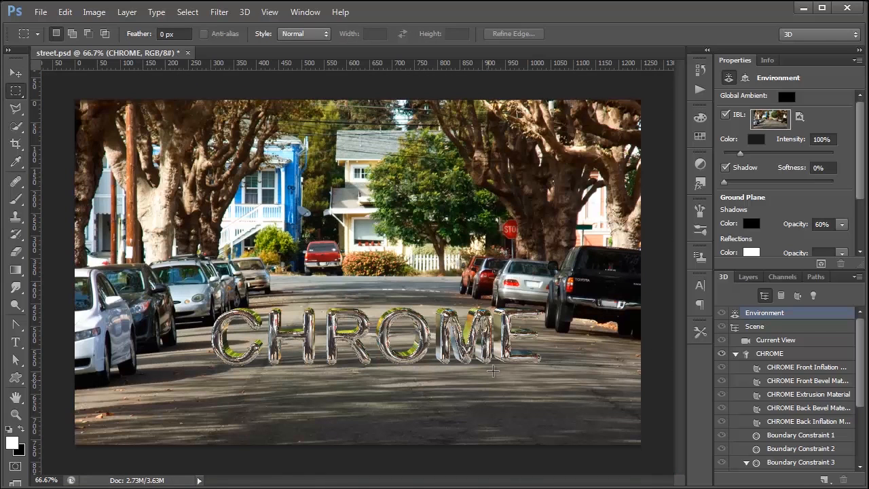
pyautogui.moveTo(374, 309)
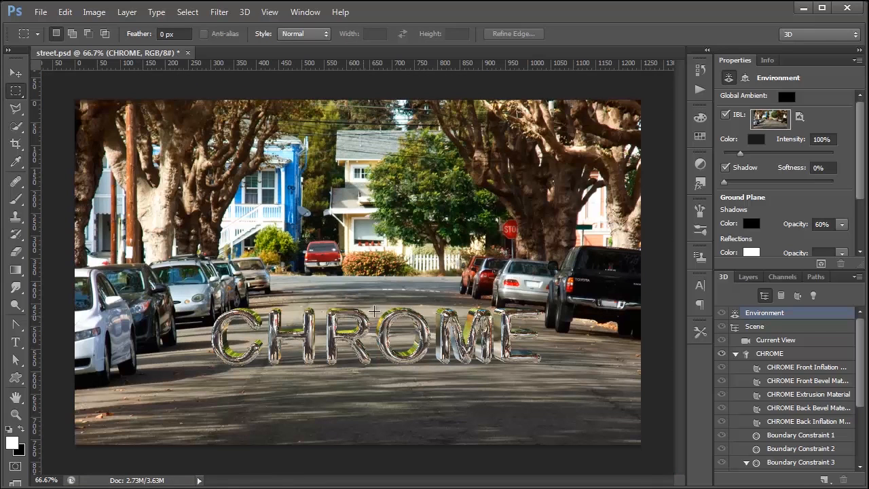
pyautogui.moveTo(176, 271); pyautogui.dragTo(638, 420)
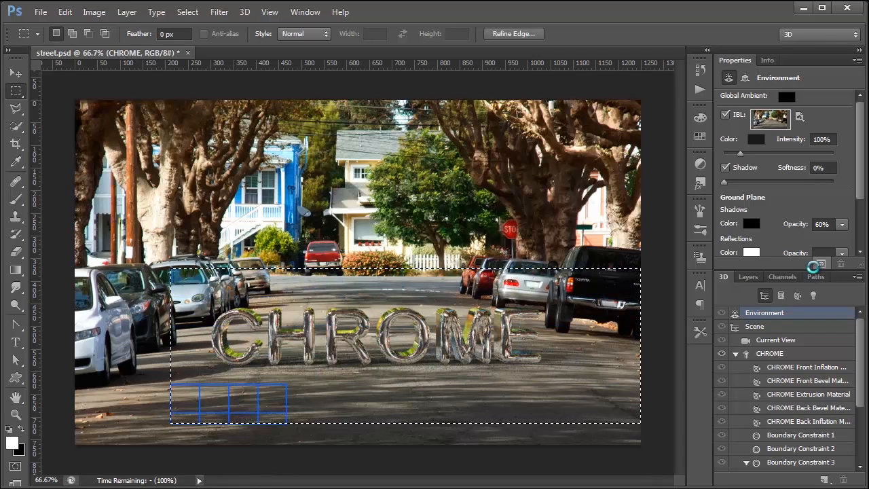
pyautogui.moveTo(231, 401); pyautogui.dragTo(342, 323)
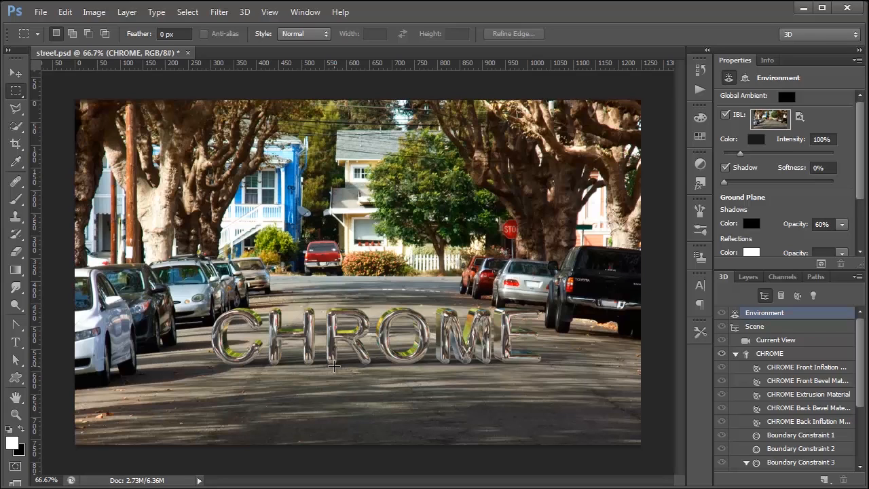
pyautogui.moveTo(379, 370)
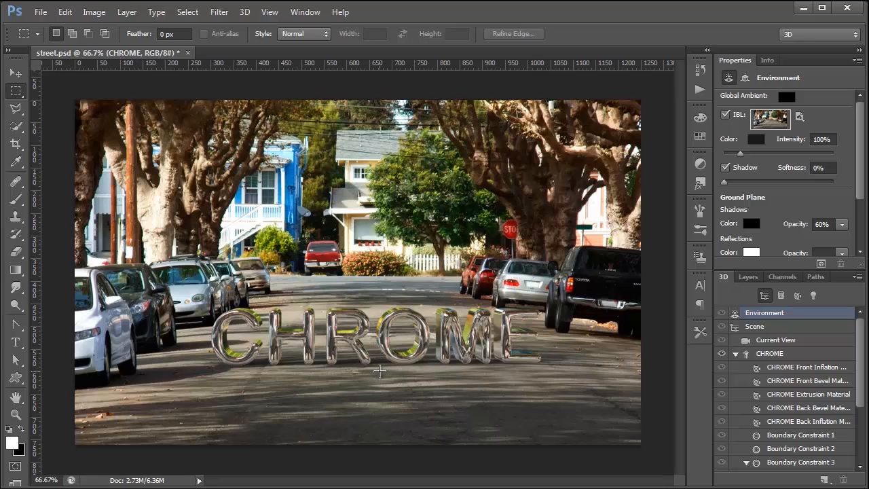
pyautogui.moveTo(366, 392)
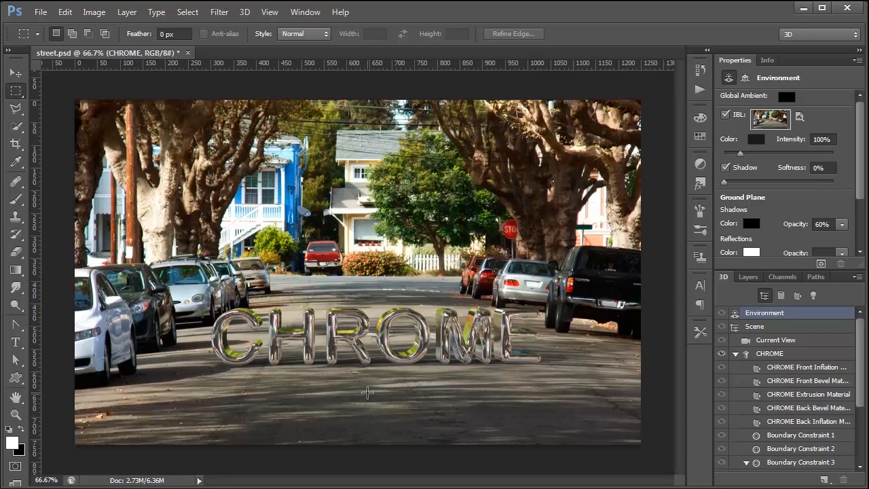
pyautogui.moveTo(220, 388)
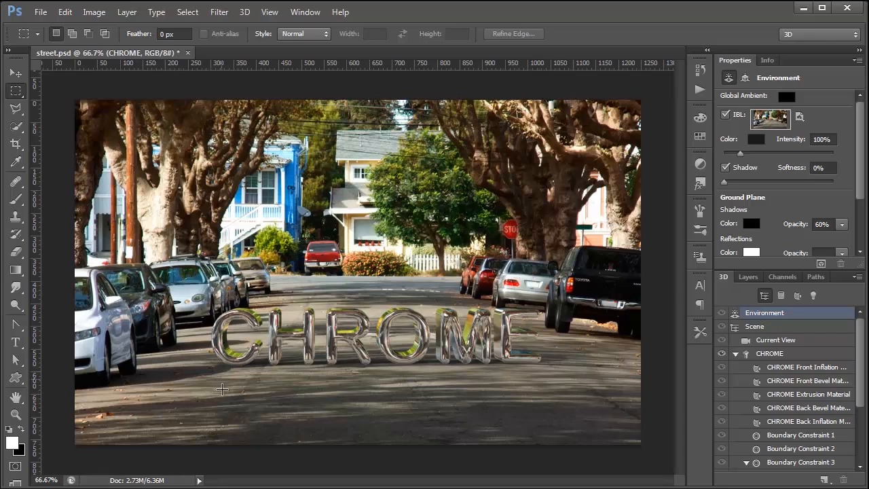
pyautogui.moveTo(261, 360)
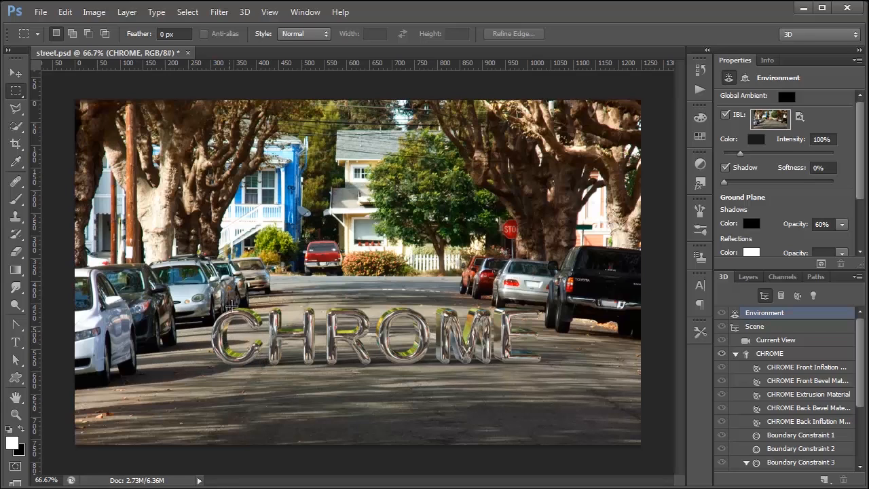
pyautogui.moveTo(280, 344)
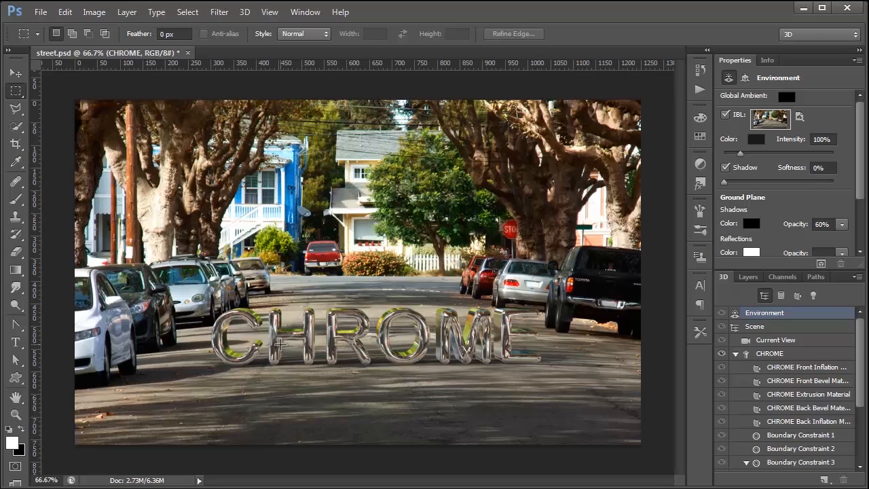
pyautogui.moveTo(444, 388)
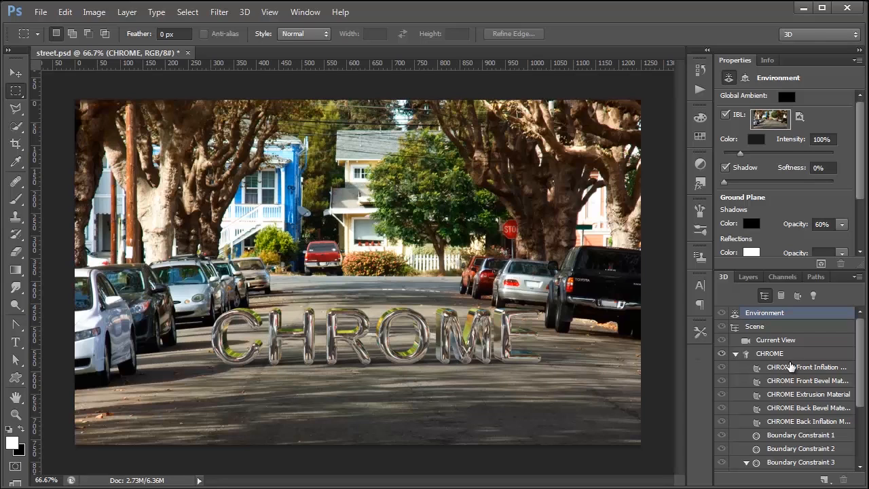
# - Expand the CHROME group to reveal letter meshes C, H, R, O, M, E and select the scene
pyautogui.click(768, 352)
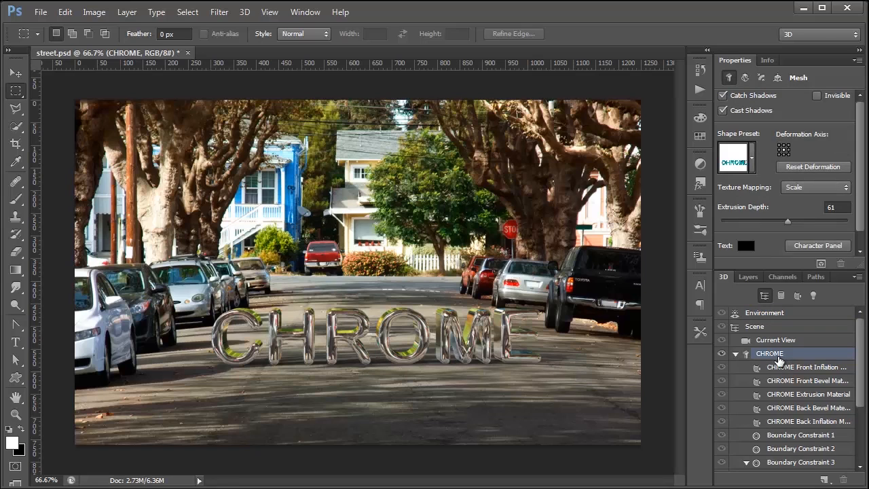
pyautogui.click(244, 11)
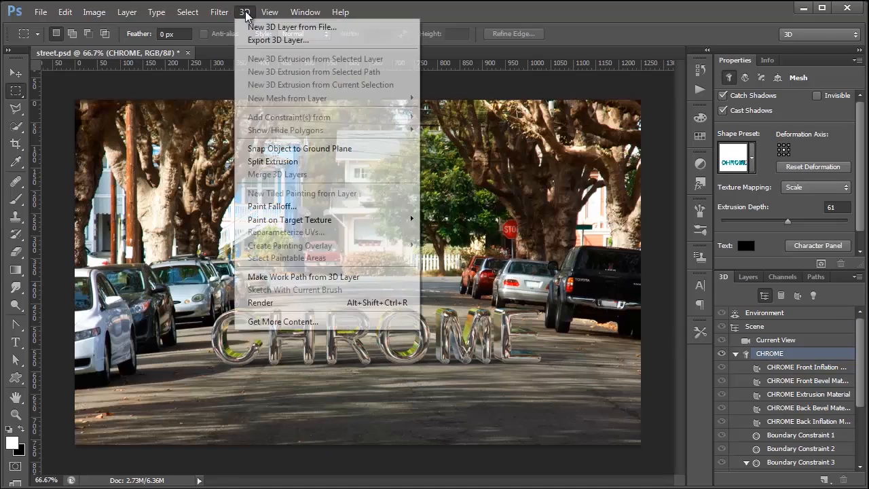
pyautogui.moveTo(285, 130)
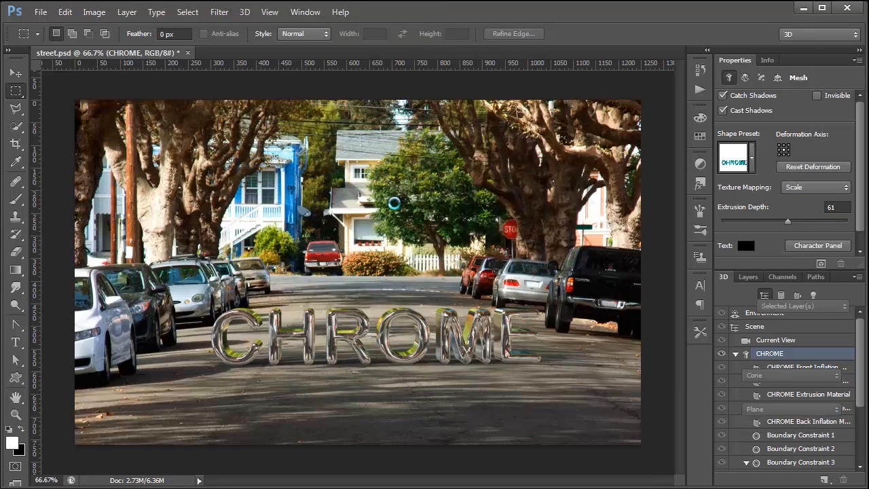
pyautogui.click(755, 326)
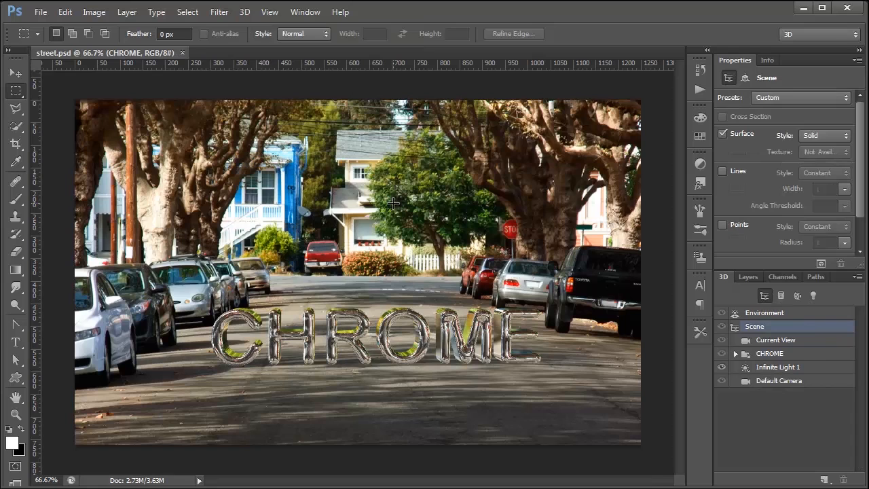
pyautogui.moveTo(375, 225)
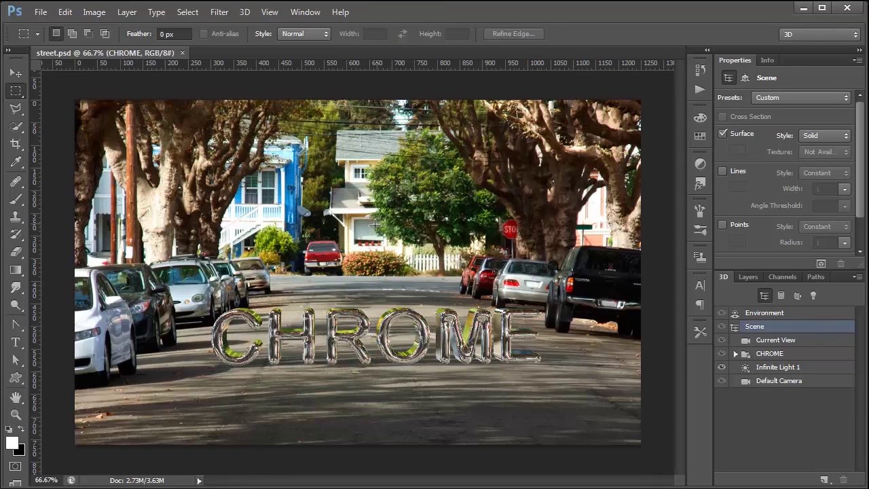
pyautogui.moveTo(333, 285)
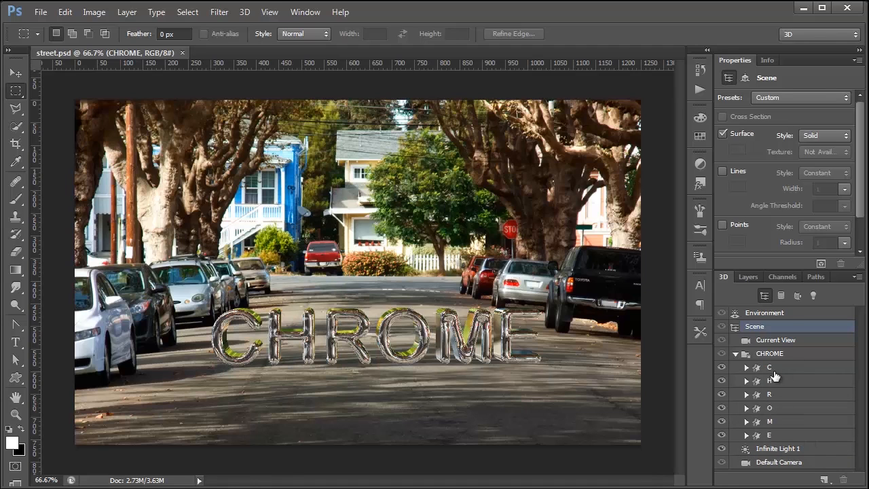
# - Push C back along Z, rotate H around Y and tilt R sideways on Z
pyautogui.click(768, 367)
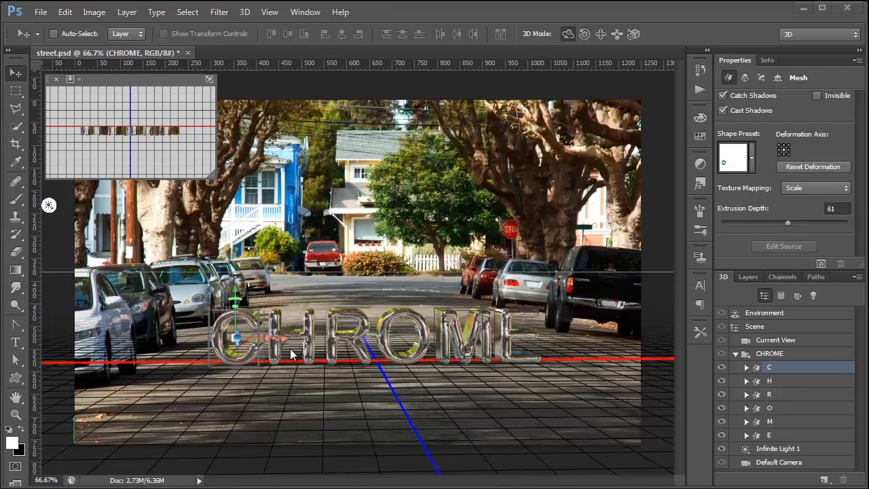
pyautogui.moveTo(190, 347)
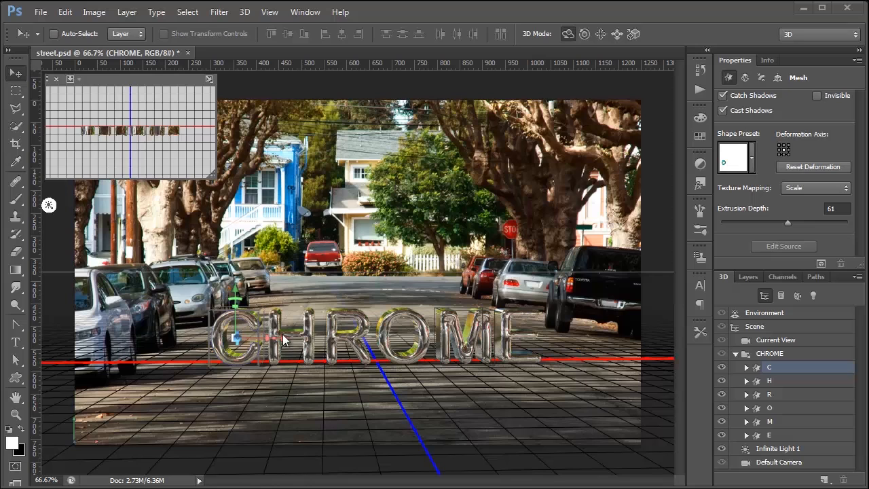
pyautogui.moveTo(237, 337)
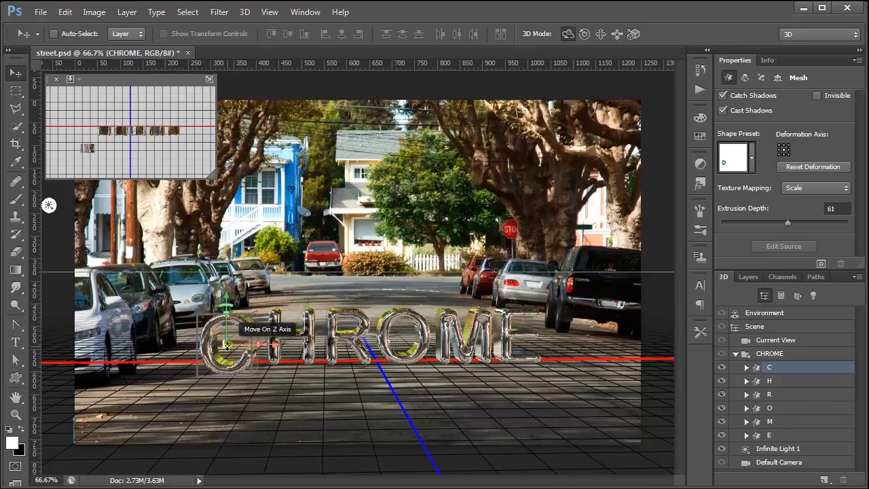
pyautogui.moveTo(225, 344); pyautogui.dragTo(218, 363)
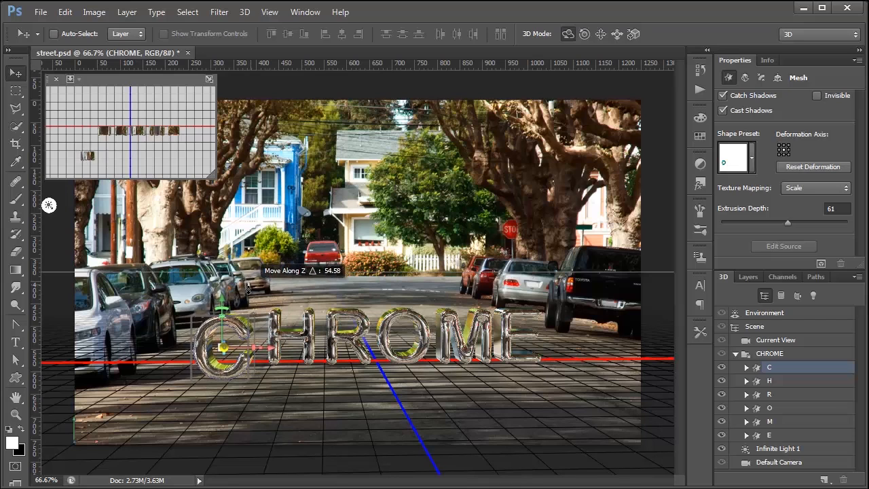
pyautogui.click(768, 380)
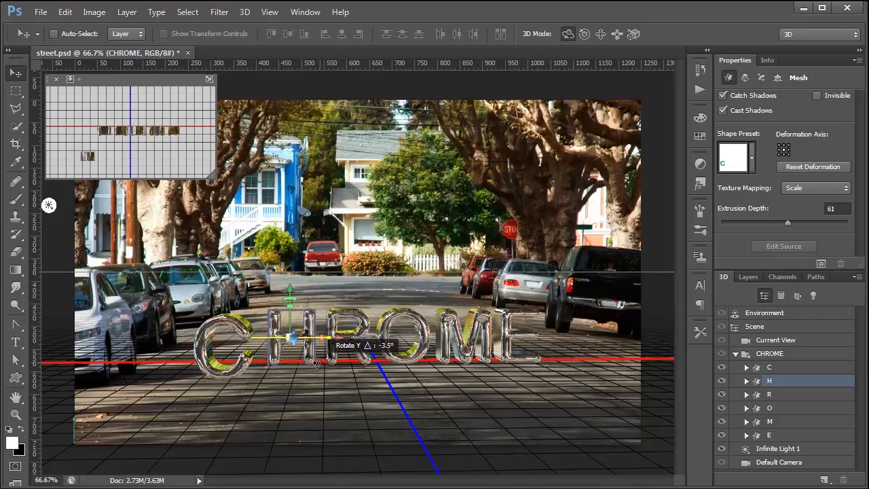
pyautogui.moveTo(315, 364); pyautogui.dragTo(429, 433)
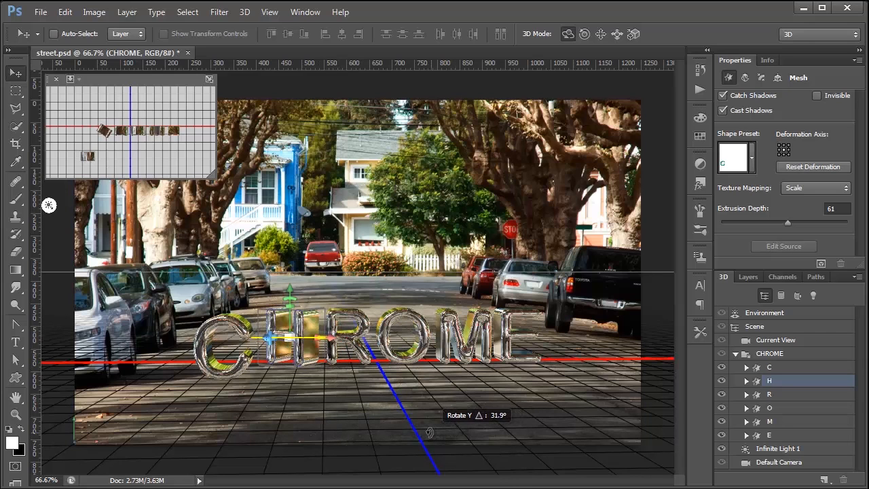
pyautogui.click(768, 394)
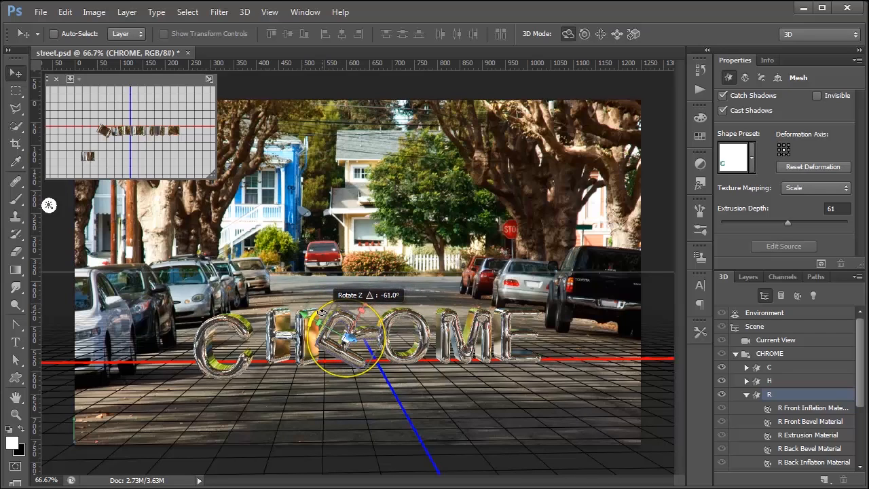
pyautogui.moveTo(323, 312); pyautogui.dragTo(332, 305)
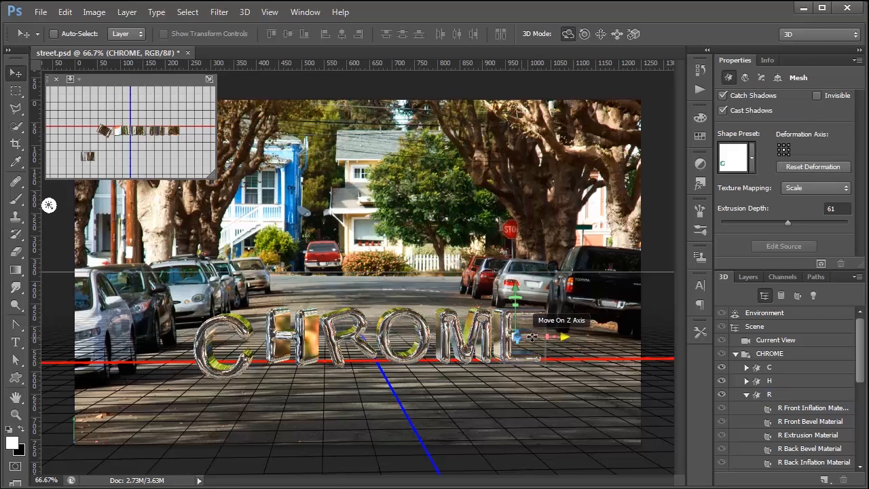
pyautogui.moveTo(516, 304)
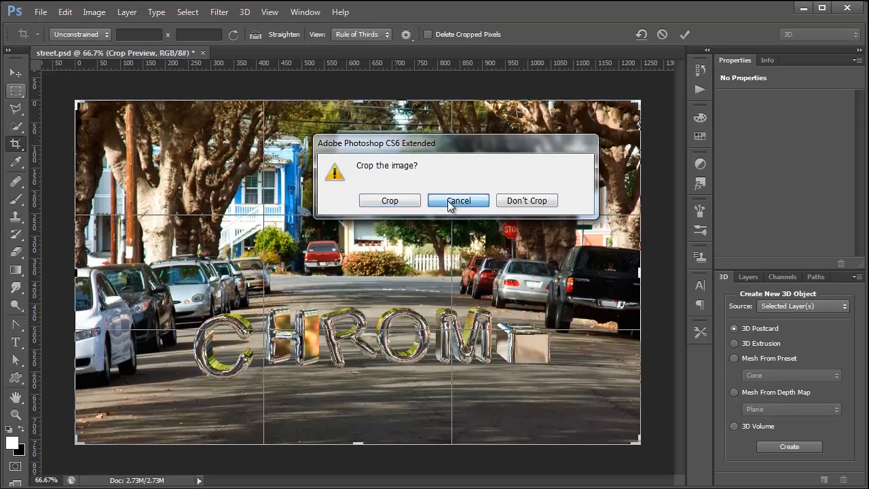
pyautogui.click(457, 201)
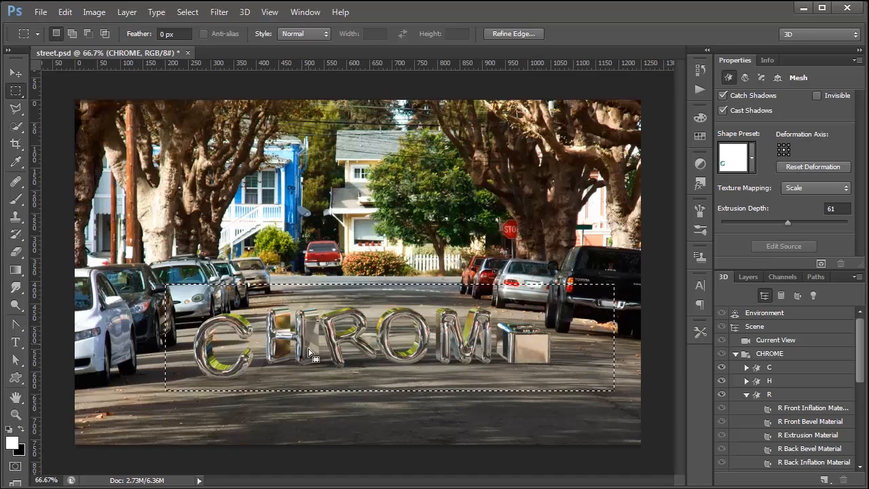
pyautogui.moveTo(483, 396)
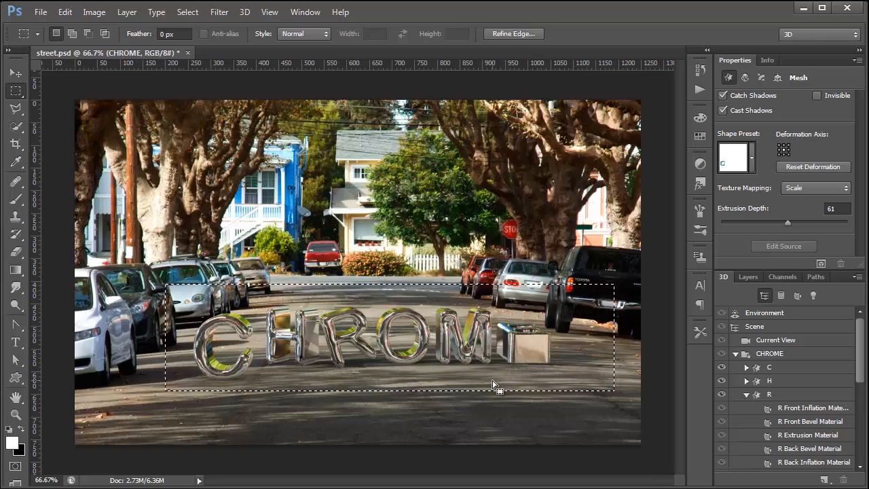
pyautogui.moveTo(472, 315)
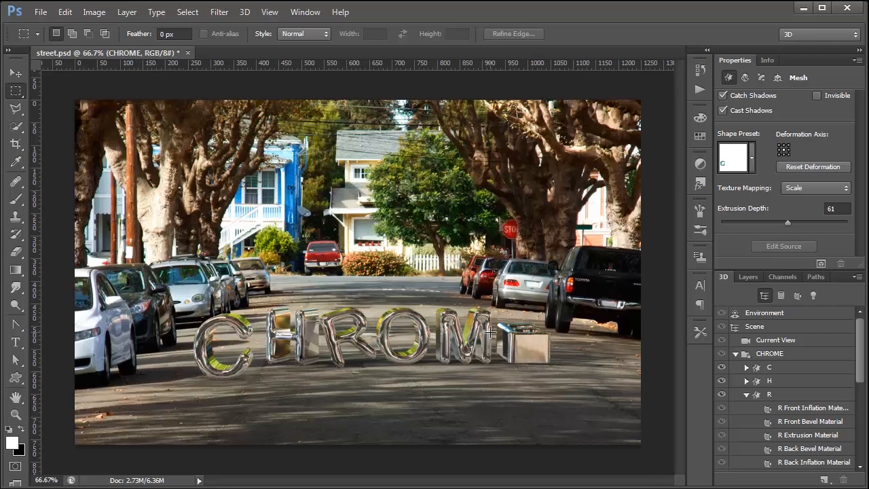
pyautogui.moveTo(518, 394)
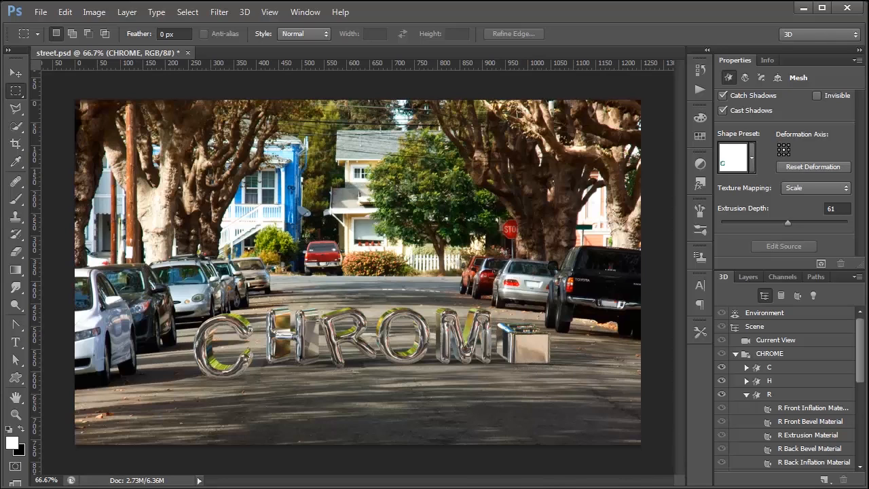
pyautogui.moveTo(379, 393)
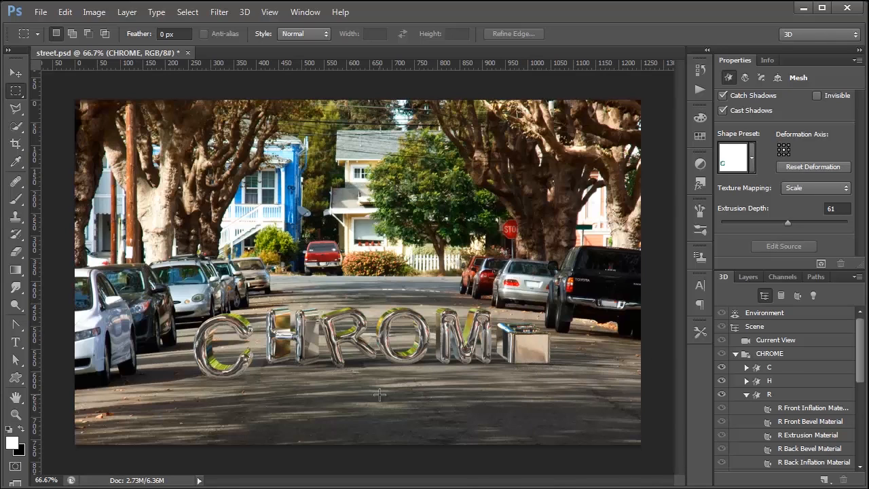
# - Create an empty Layer 1 above the street photo (Layer 0) beneath CHROME
pyautogui.click(779, 380)
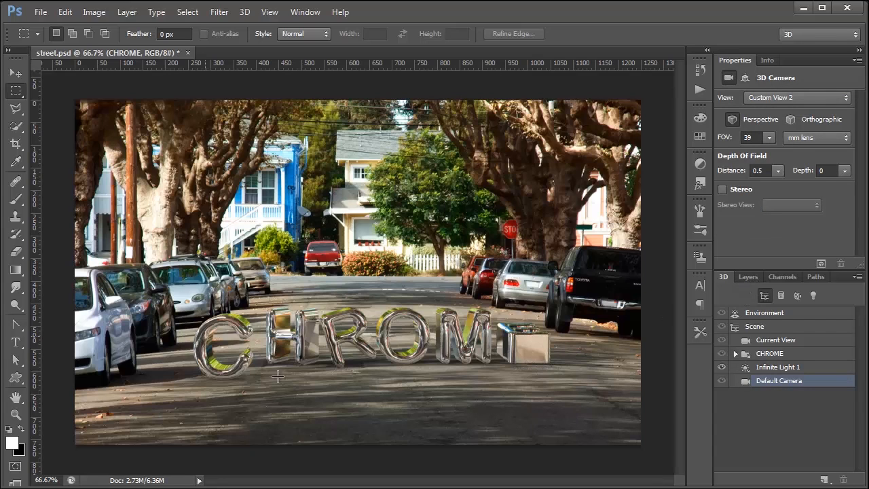
pyautogui.click(747, 277)
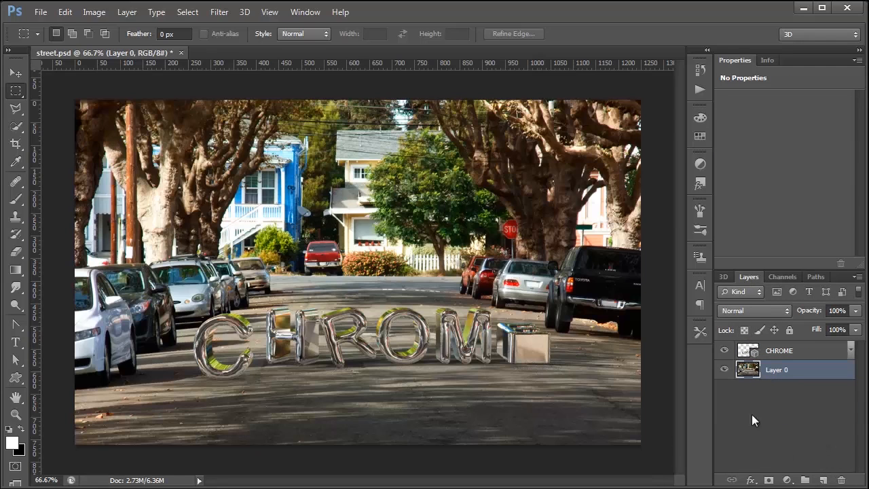
pyautogui.click(823, 479)
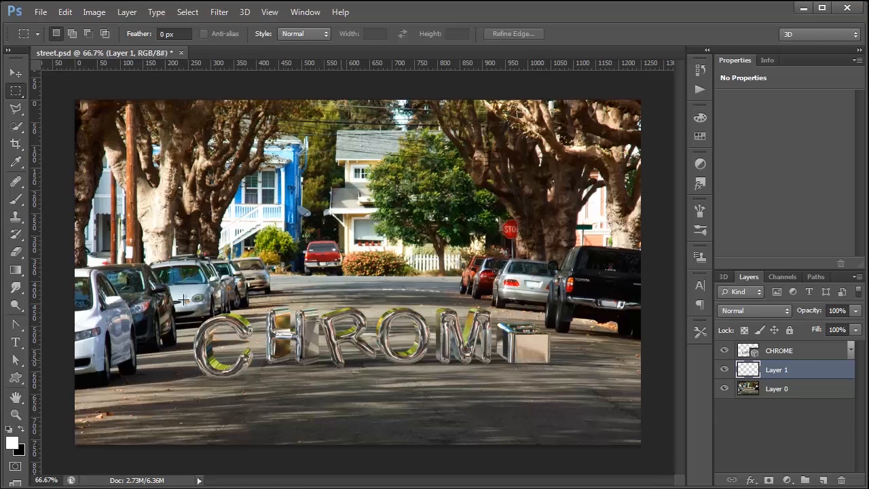
pyautogui.moveTo(281, 266)
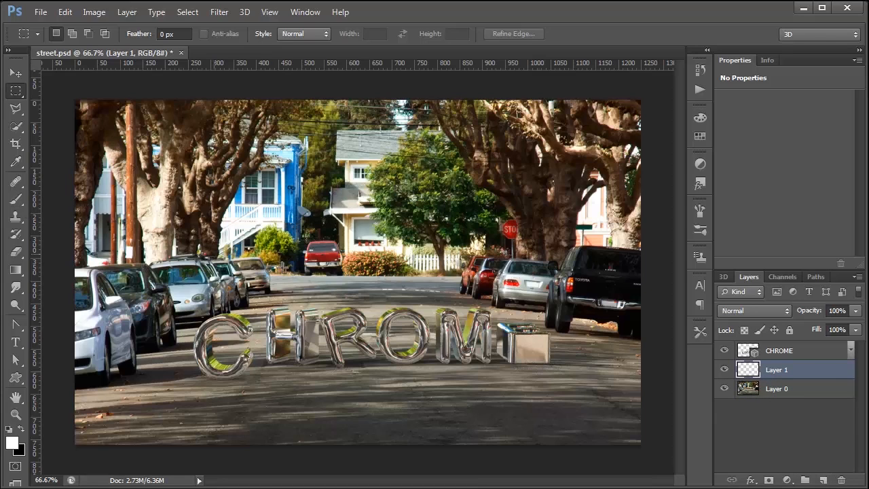
pyautogui.moveTo(523, 375)
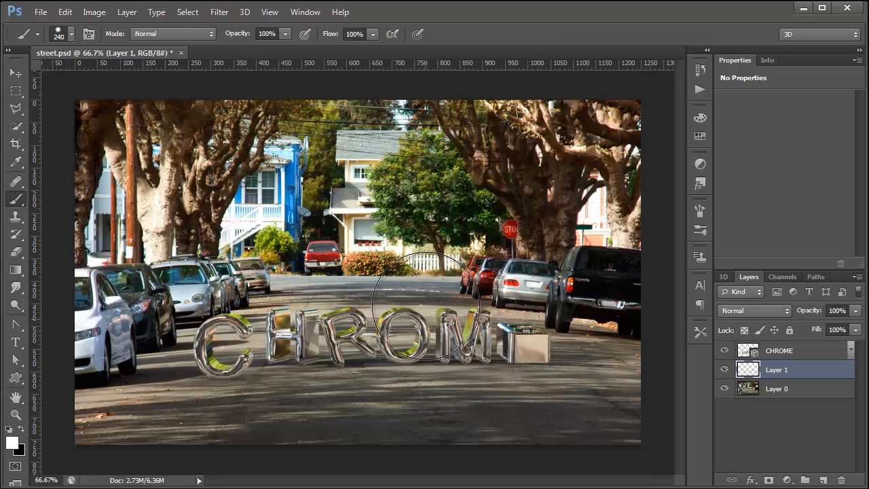
pyautogui.moveTo(426, 301)
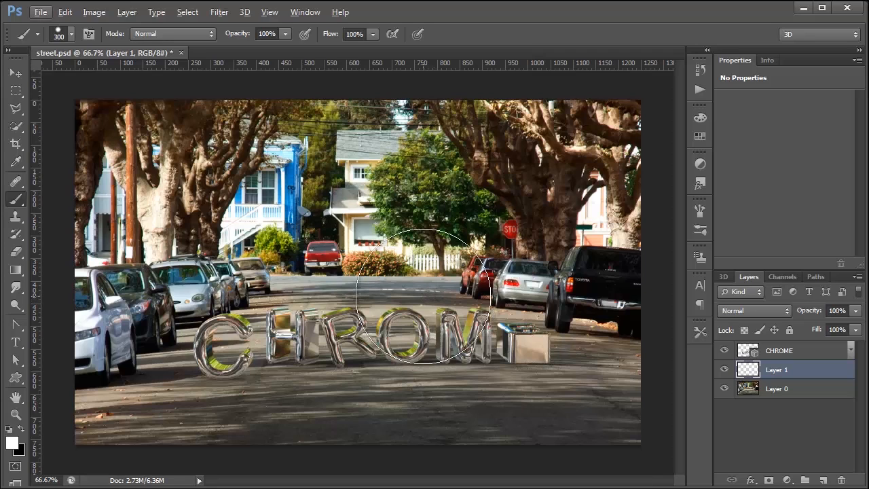
# - Brush soft black contact shadows on Layer 1 under the letters
pyautogui.click(421, 299)
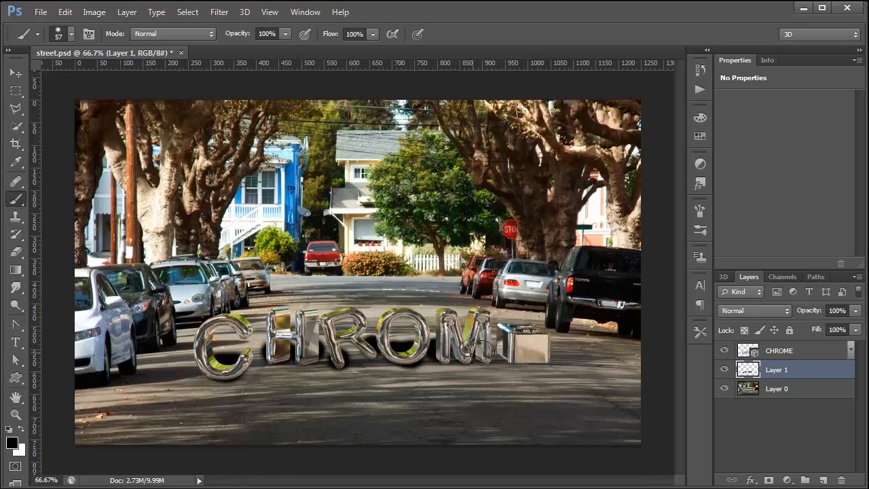
pyautogui.moveTo(513, 353)
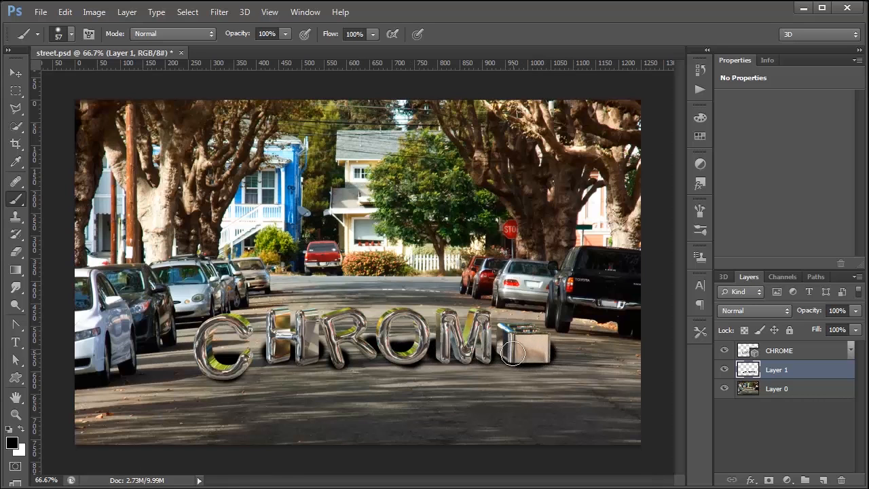
# - Apply Motion Blur to Layer 1 with Angle 0 and Distance 26 pixels
pyautogui.click(219, 13)
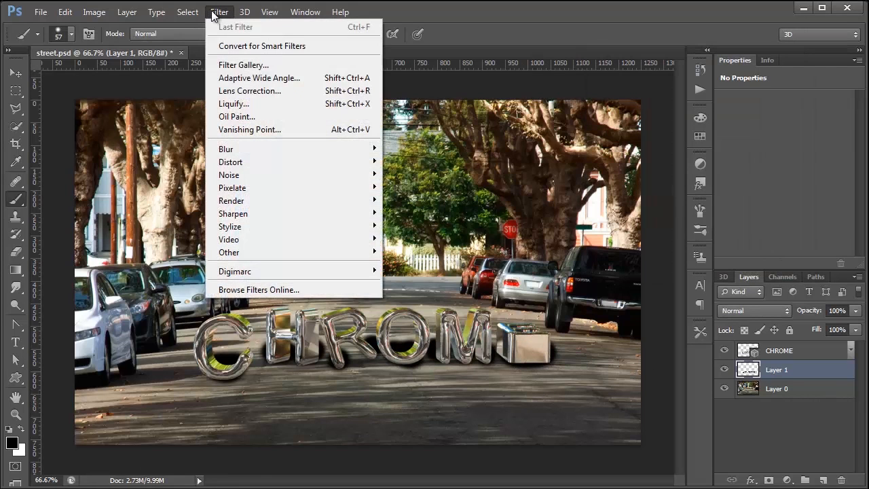
pyautogui.click(225, 148)
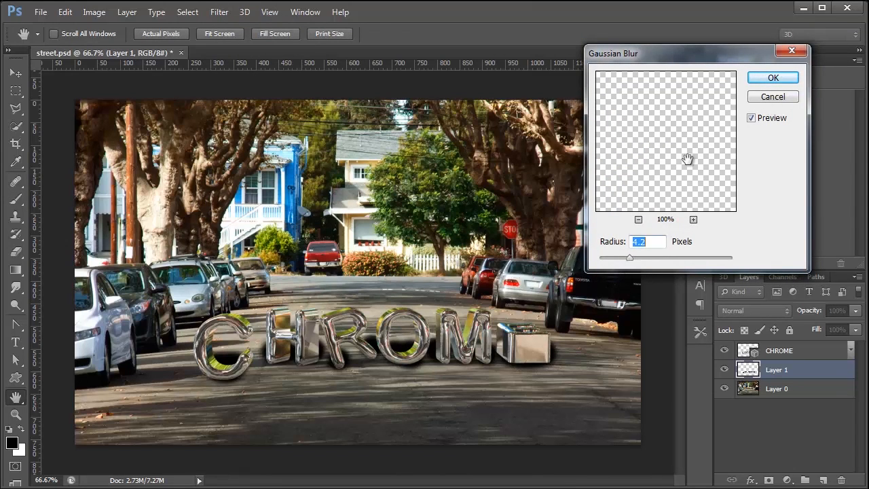
pyautogui.click(218, 11)
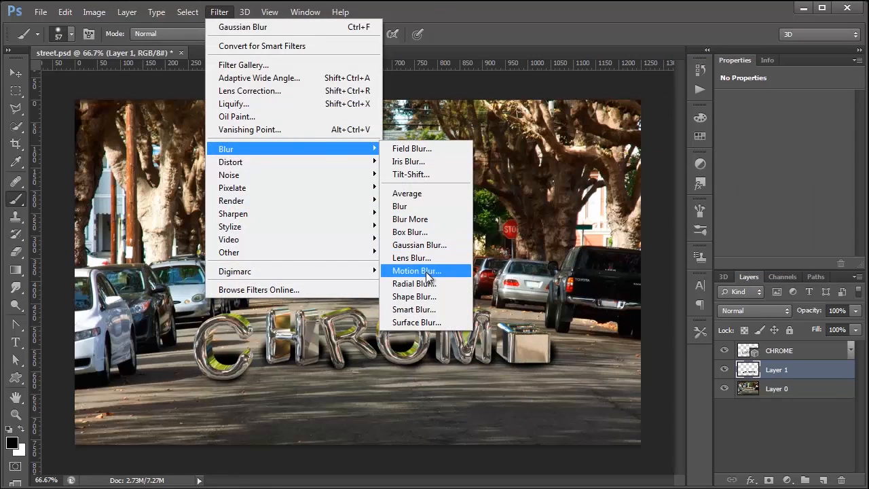
pyautogui.click(415, 270)
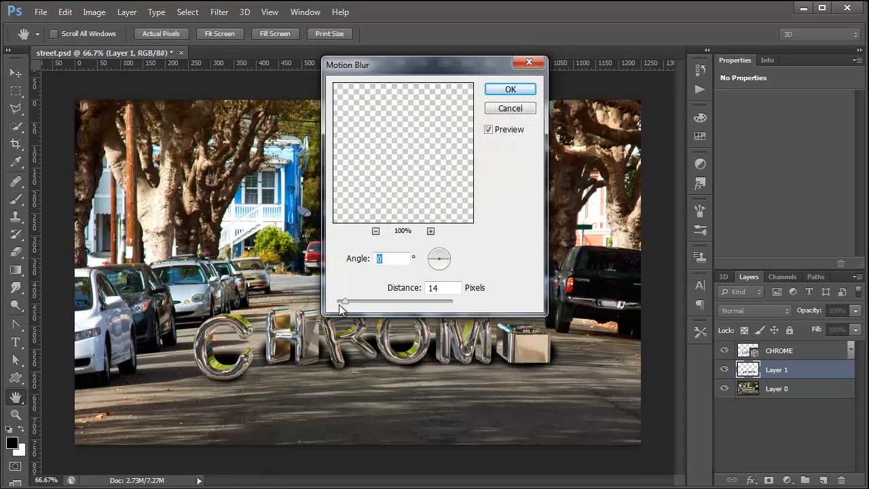
pyautogui.moveTo(346, 300); pyautogui.dragTo(413, 299)
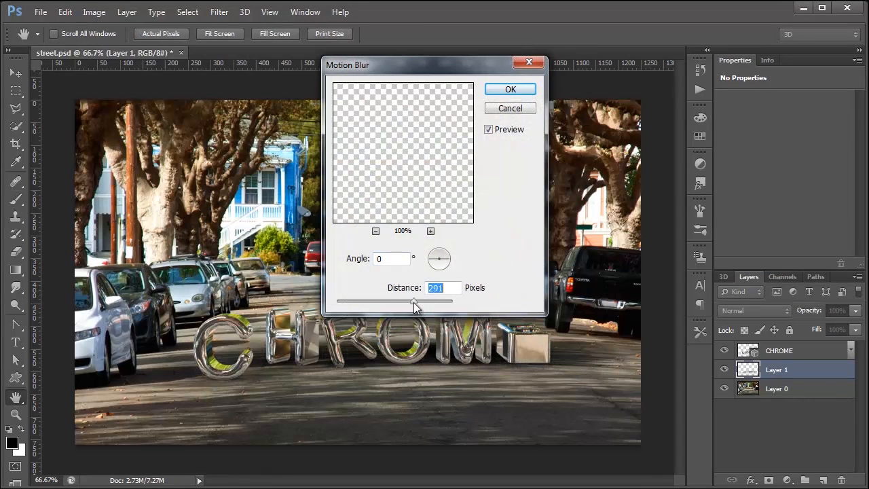
pyautogui.moveTo(415, 302); pyautogui.dragTo(353, 302)
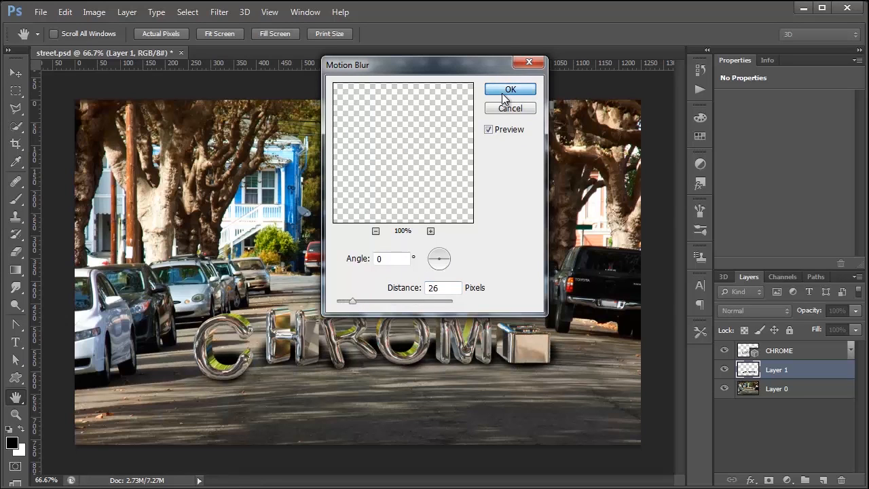
pyautogui.click(510, 90)
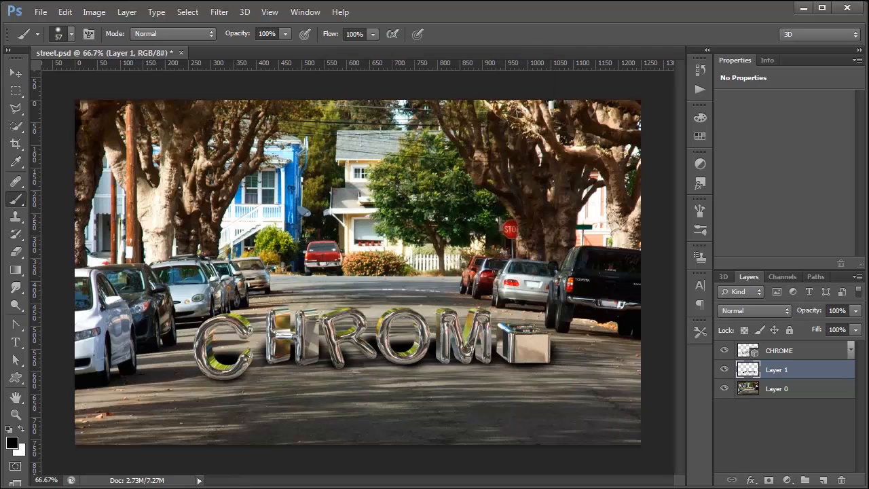
pyautogui.moveTo(711, 480)
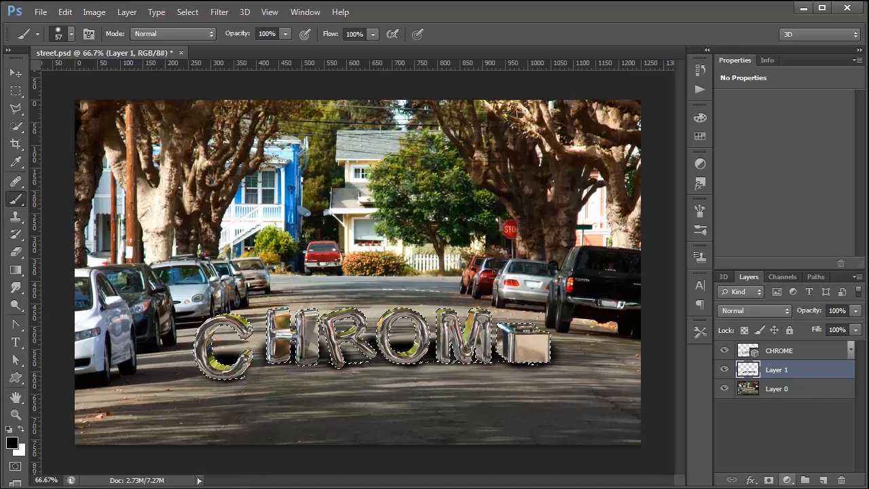
# - Add a letter-shaped layer mask to Layer 1 and paint on it at 65% to fade the shadow
pyautogui.click(768, 481)
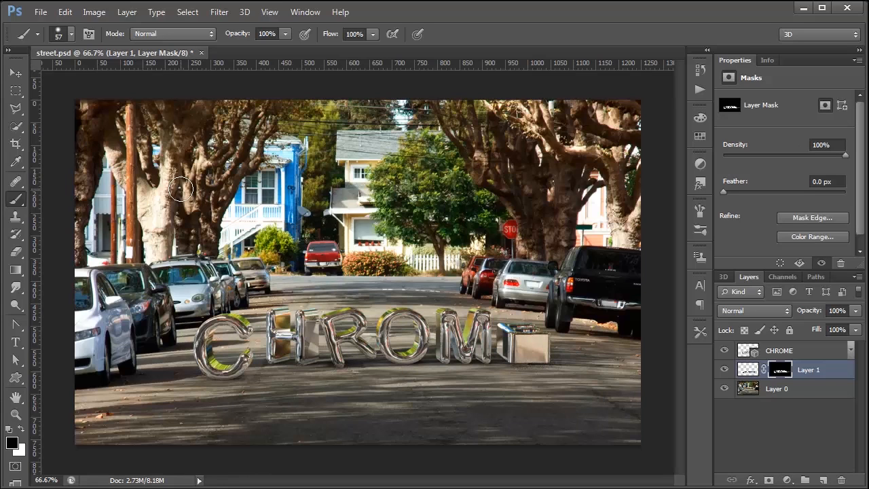
pyautogui.click(15, 73)
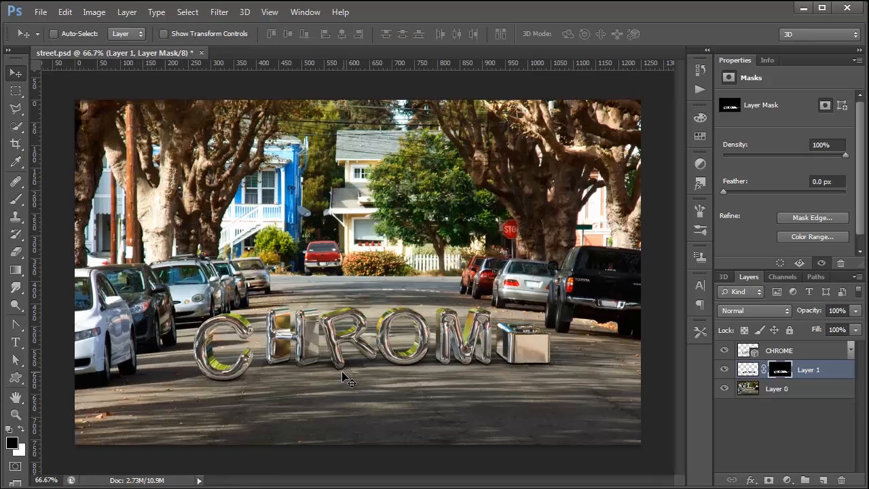
pyautogui.moveTo(545, 369)
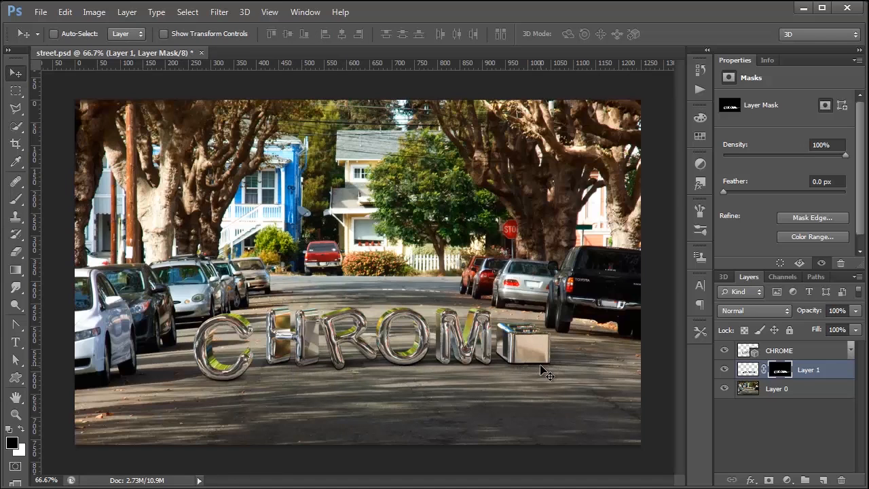
pyautogui.moveTo(501, 395)
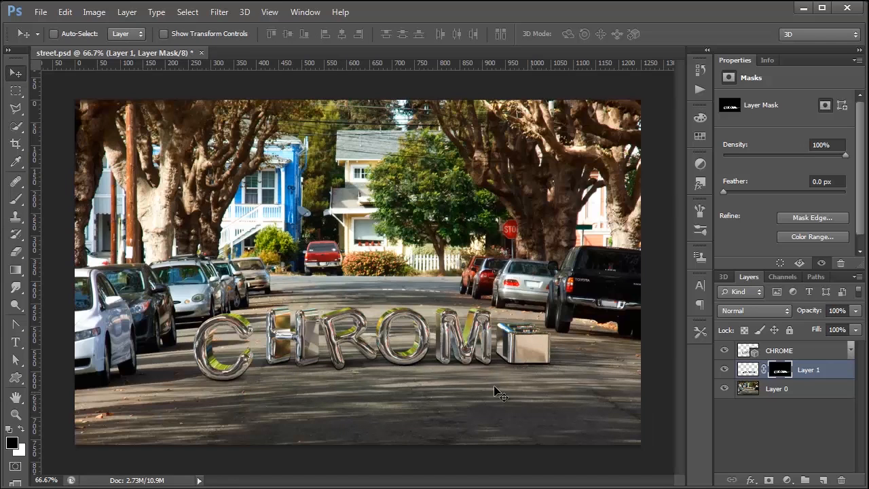
pyautogui.moveTo(686, 379)
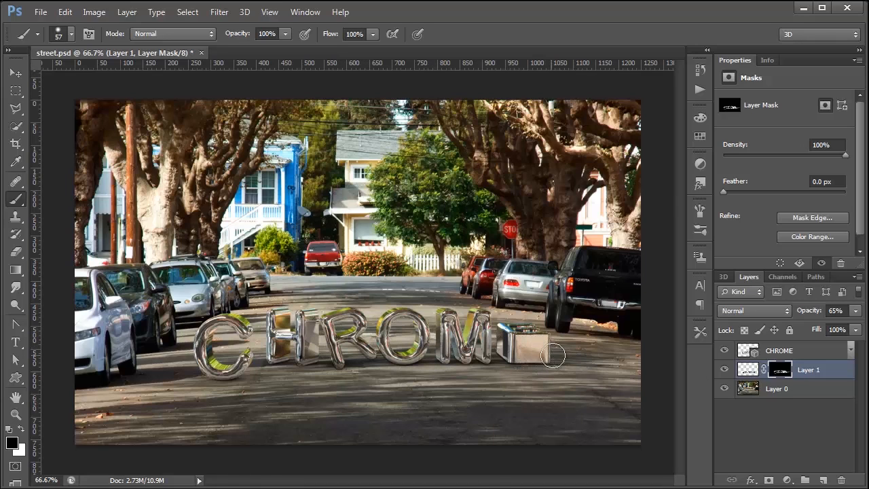
pyautogui.moveTo(554, 355); pyautogui.dragTo(638, 369)
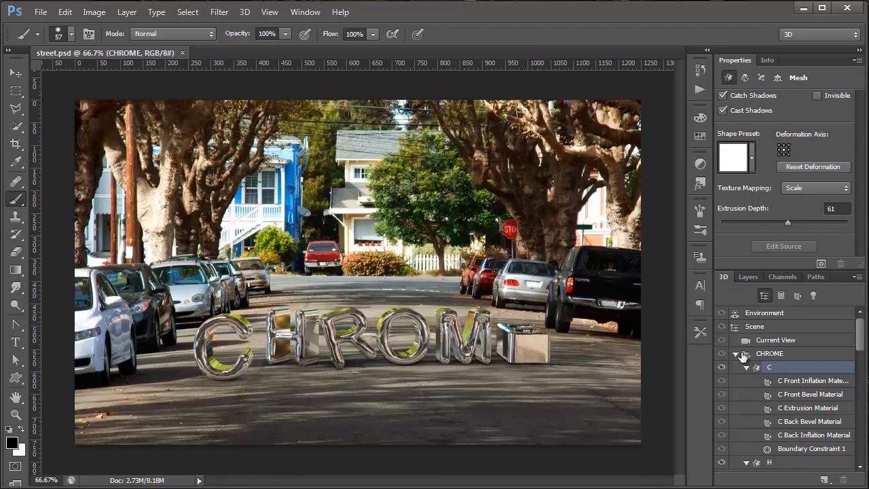
# - Open the Environment's IBL texture for editing via Edit Texture
pyautogui.click(762, 312)
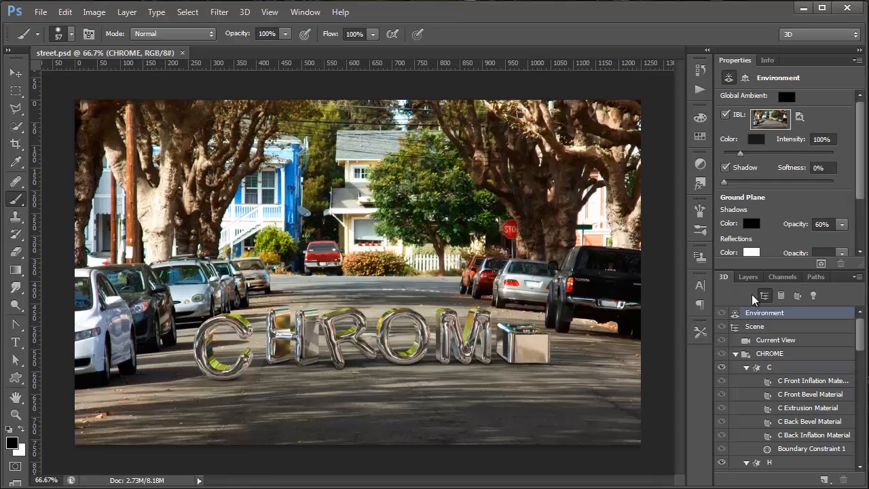
pyautogui.moveTo(804, 119)
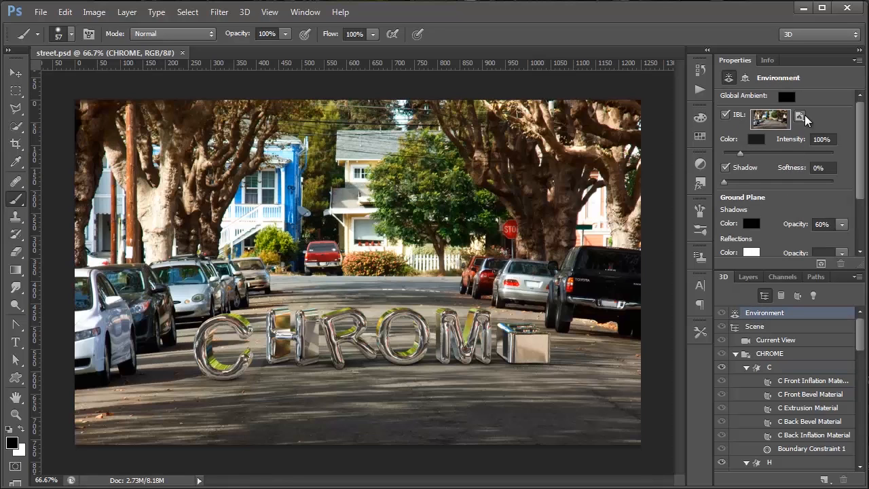
pyautogui.click(801, 117)
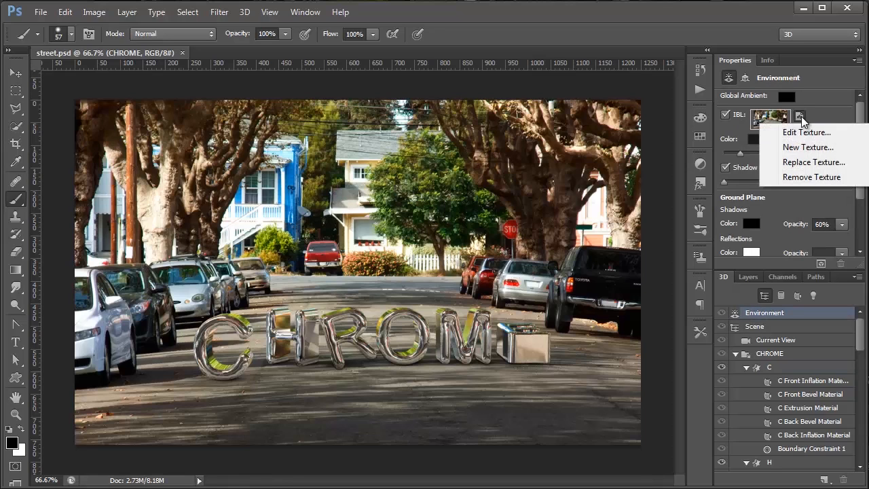
pyautogui.click(806, 133)
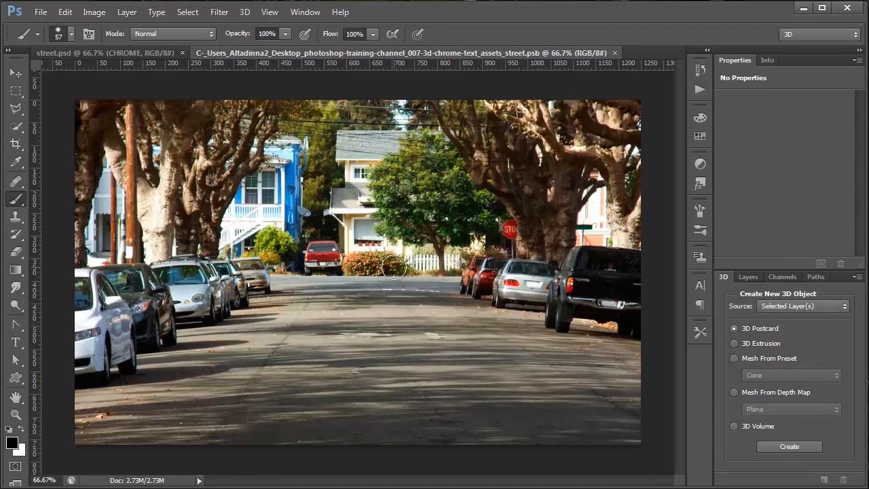
# - Add a Curves adjustment layer to the light texture document
pyautogui.click(747, 276)
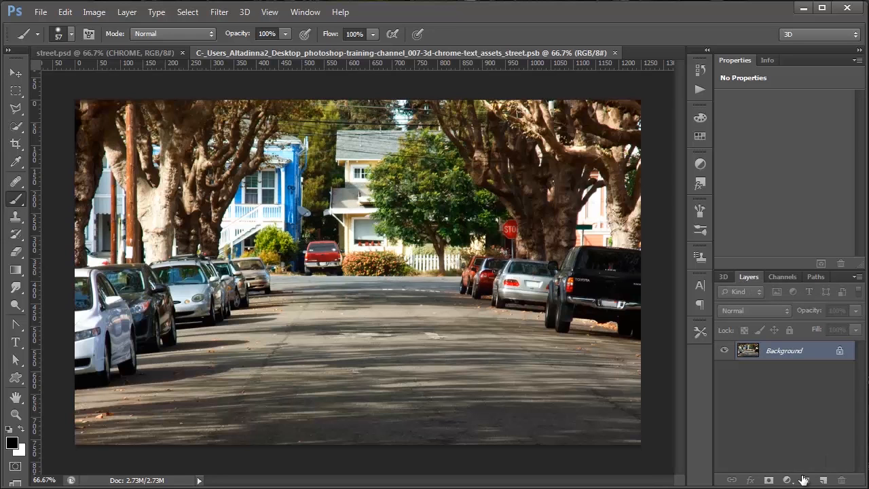
pyautogui.click(787, 479)
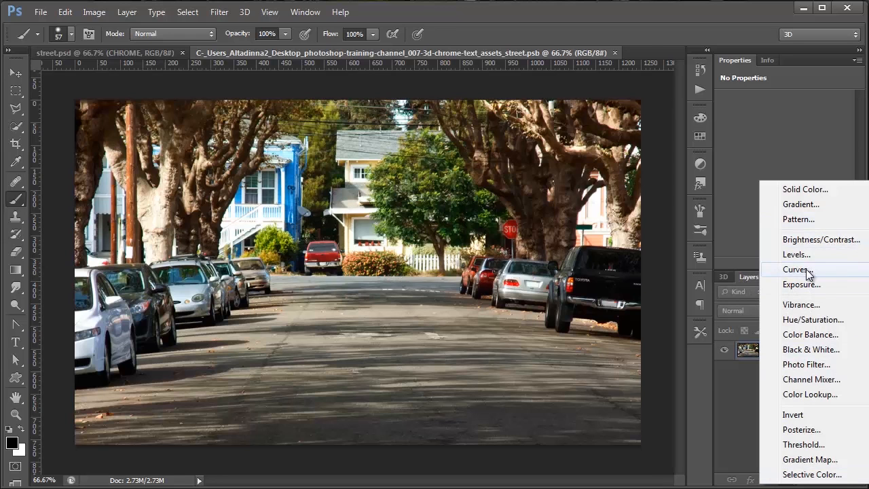
pyautogui.click(797, 269)
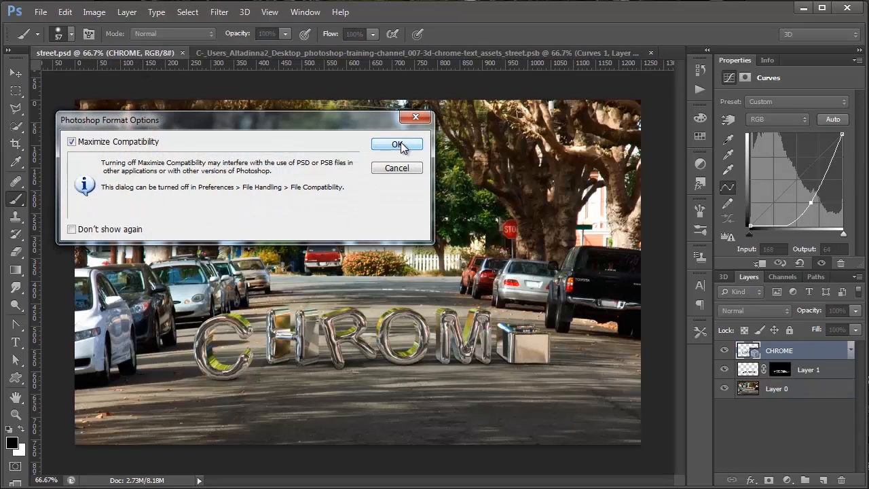
# - Confirm Maximize Compatibility, brighten the texture's curve and check reflections in street.psd
pyautogui.click(396, 144)
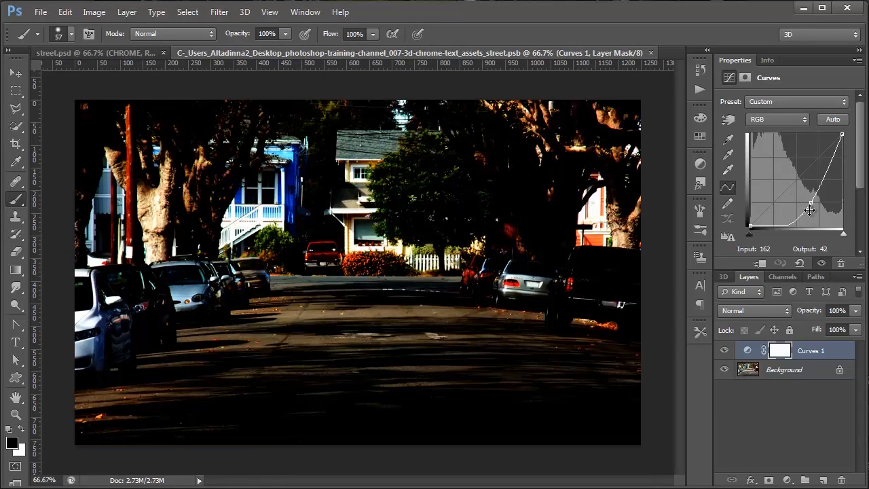
pyautogui.moveTo(809, 209); pyautogui.dragTo(768, 170)
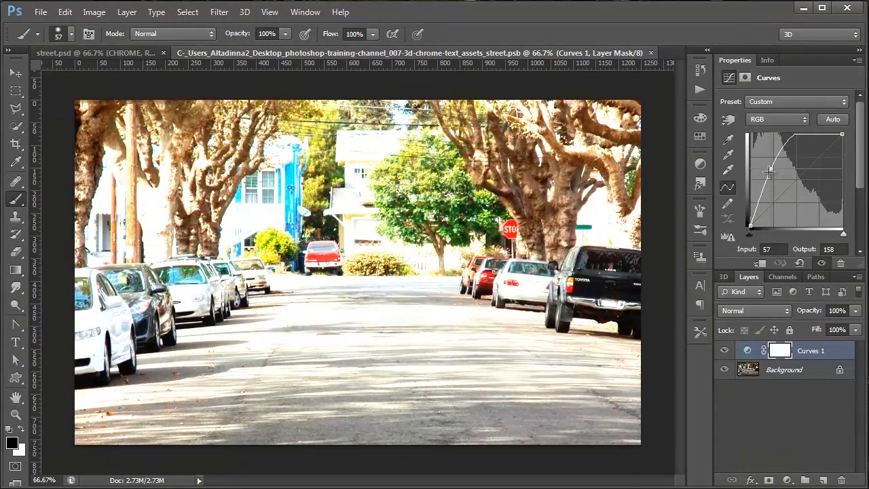
pyautogui.click(95, 53)
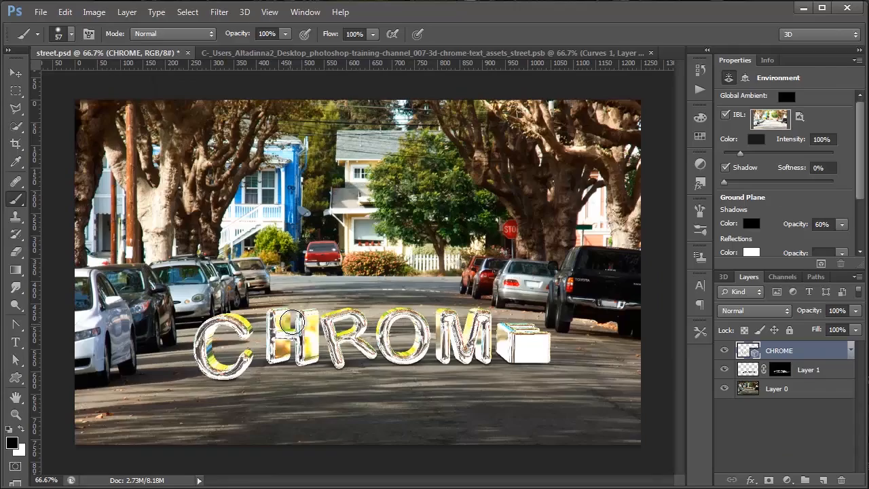
pyautogui.click(435, 53)
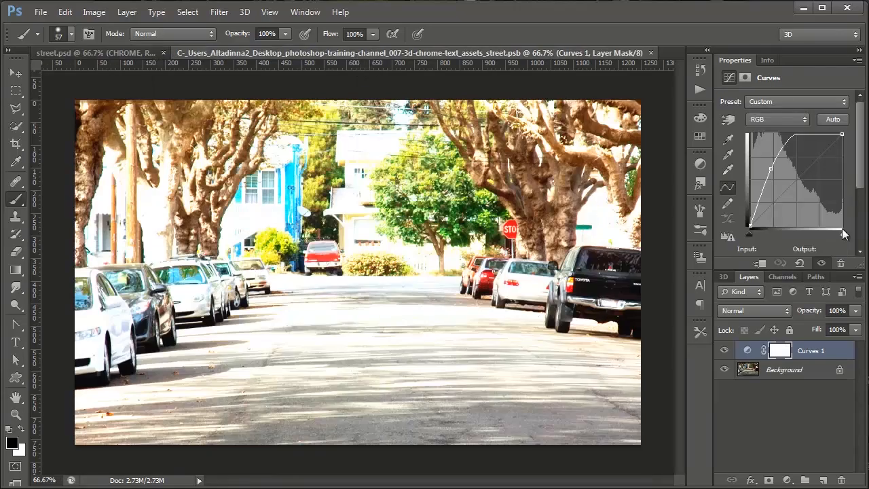
# - Reshape the curve into a contrast-boosting S-curve and view the updated chrome letters
pyautogui.moveTo(771, 169); pyautogui.dragTo(794, 187)
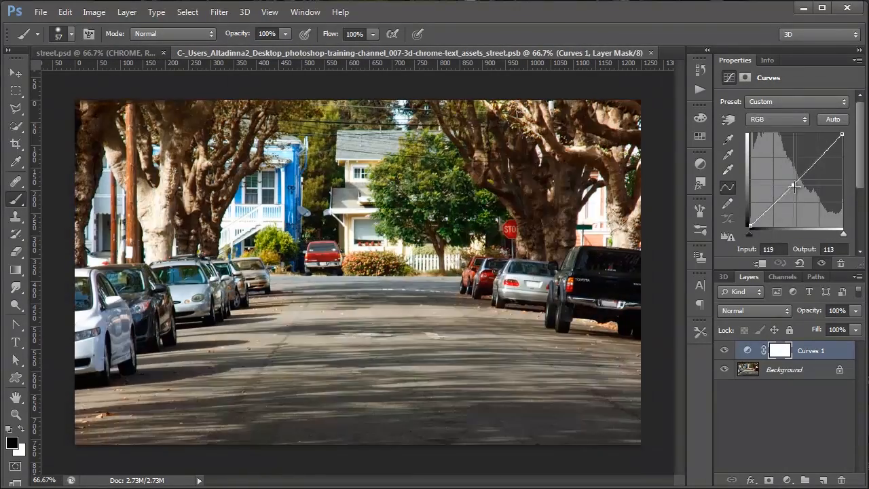
pyautogui.moveTo(794, 185); pyautogui.dragTo(812, 152)
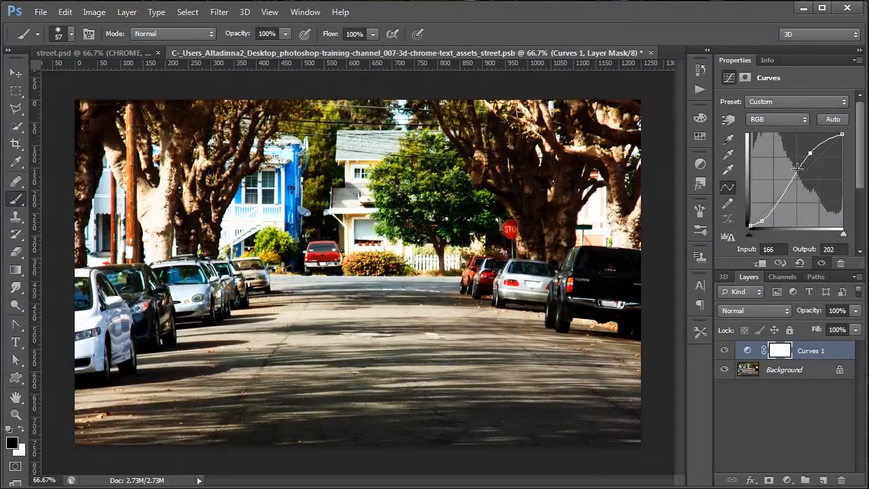
pyautogui.click(95, 52)
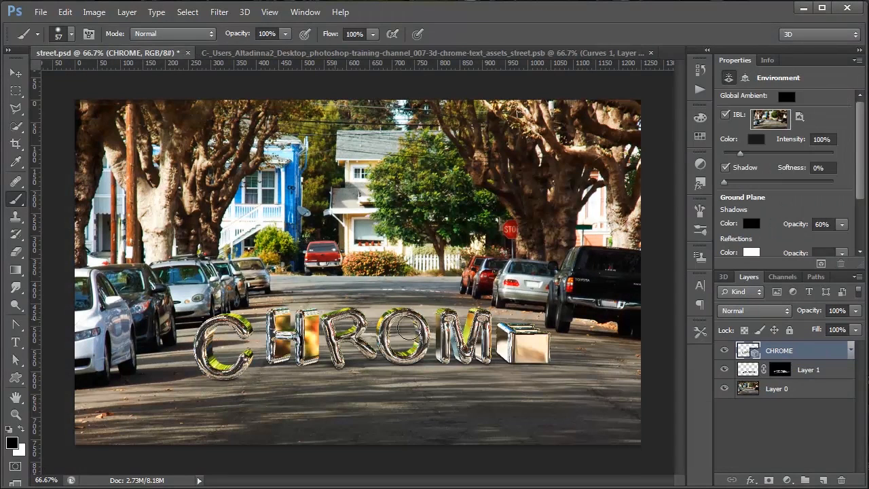